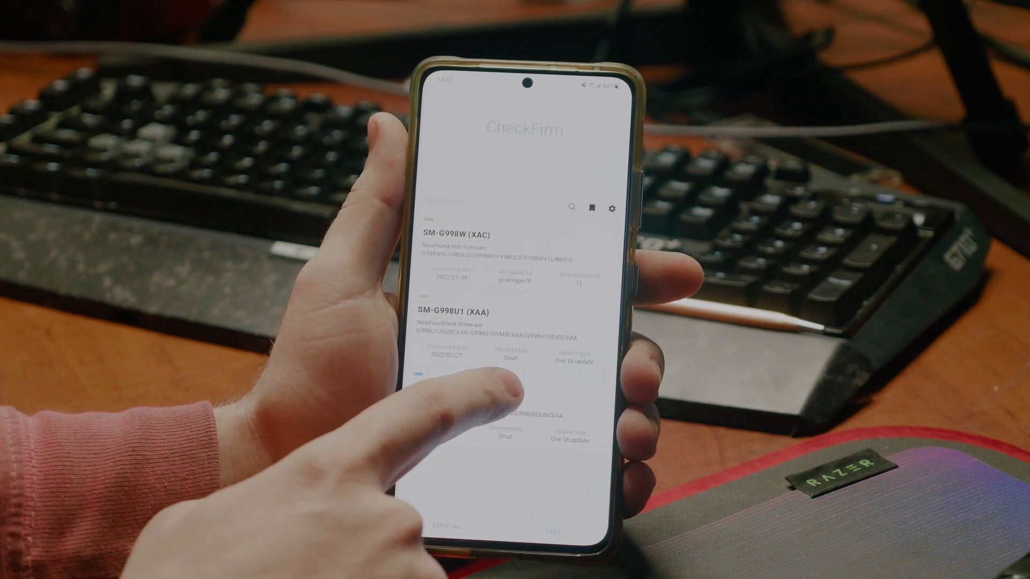
Scroll the CheckFirm device list to the saved S21 Ultra models (XAC, XAA, TMB)
scroll(down, 3)
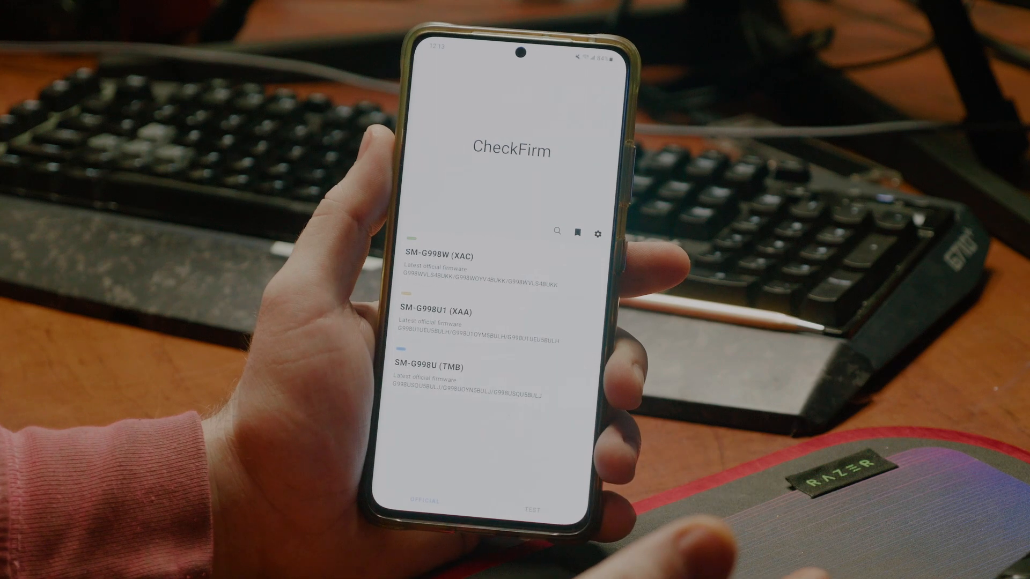
click(534, 508)
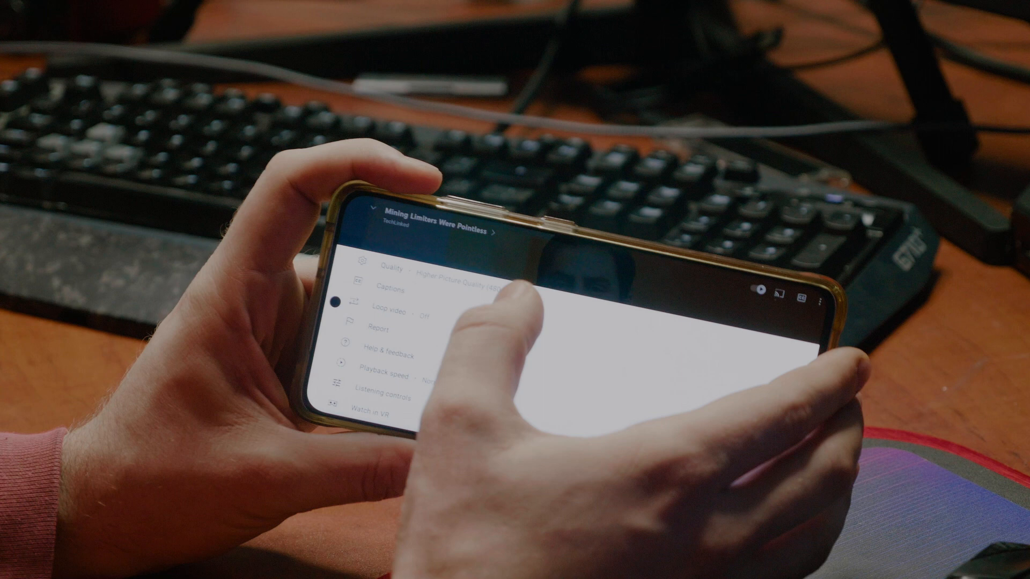
Choose Quality from the video's playback options menu
click(421, 269)
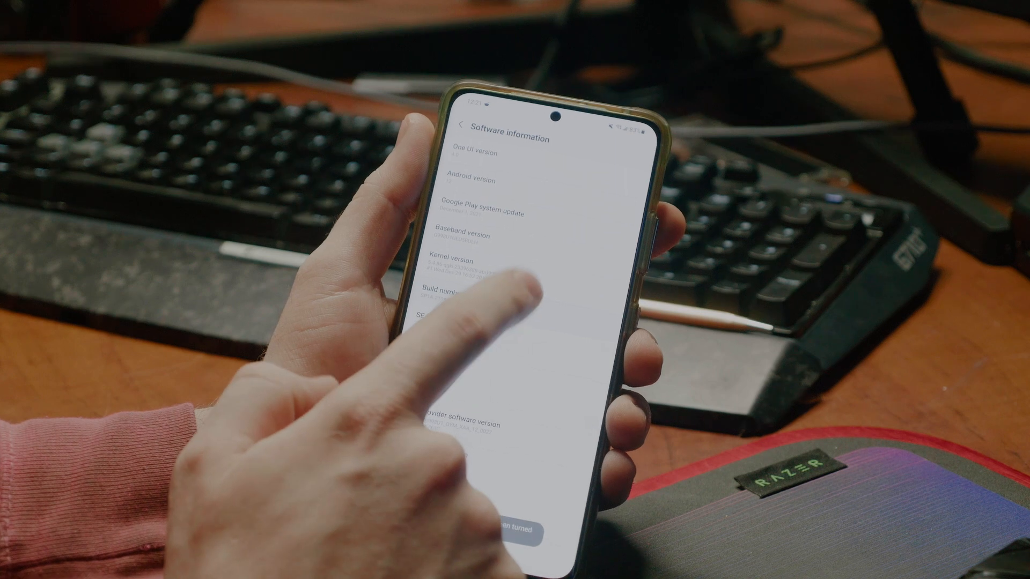
Confirm developer mode is enabled via Build number, then check Software update
click(446, 292)
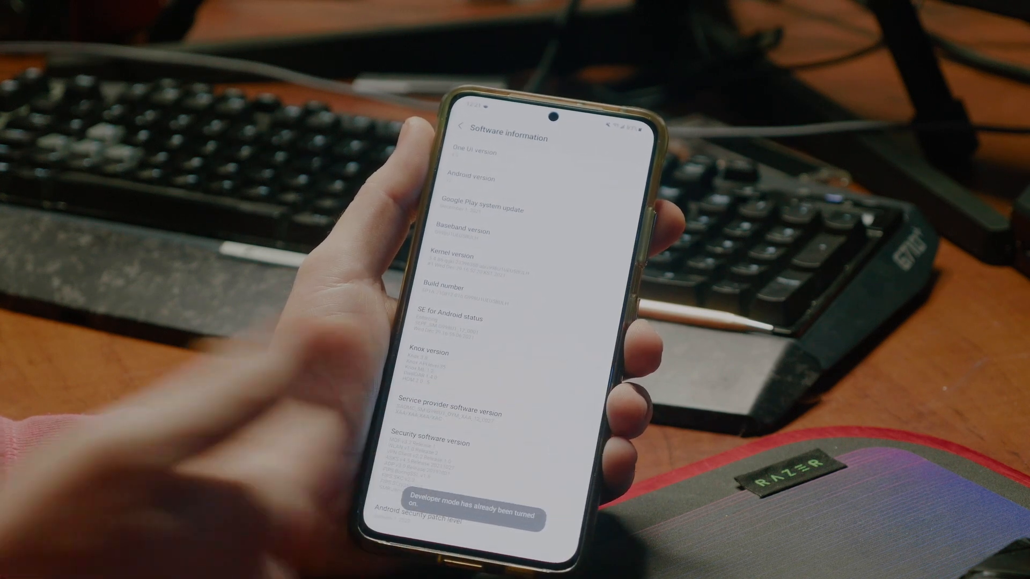
click(458, 125)
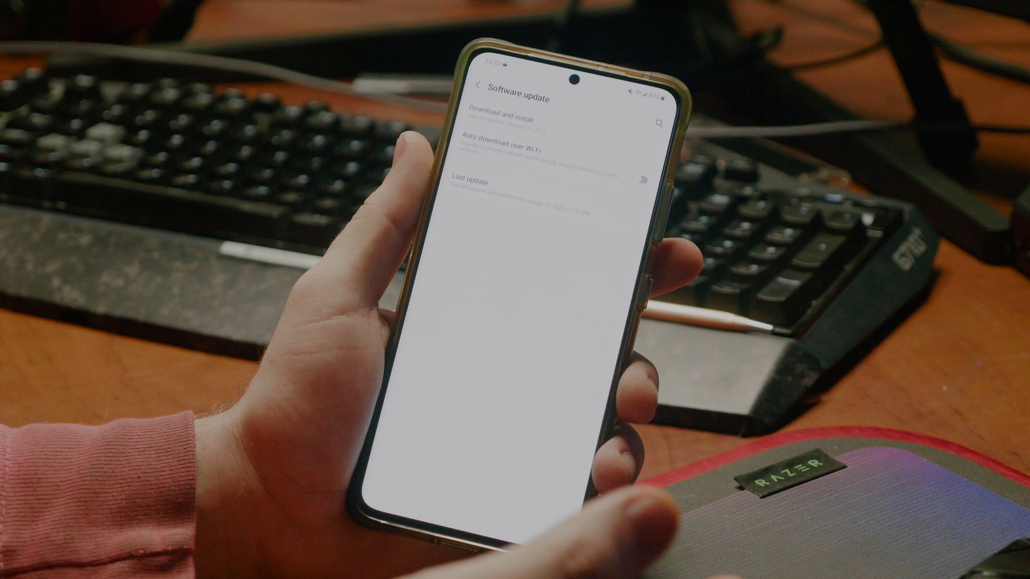
click(463, 87)
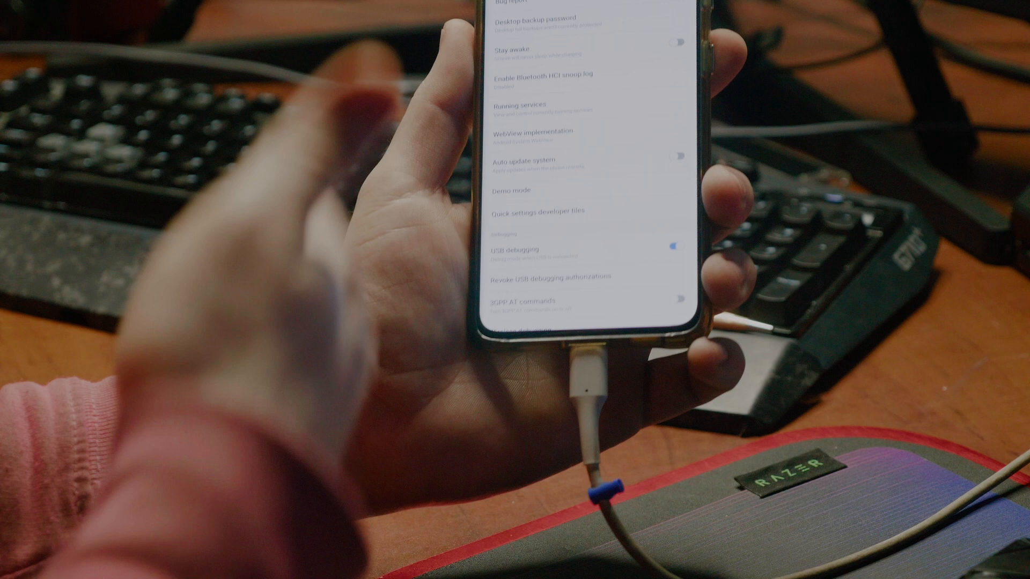
Scroll Developer options down to USB debugging, shown switched on
scroll(down, 3)
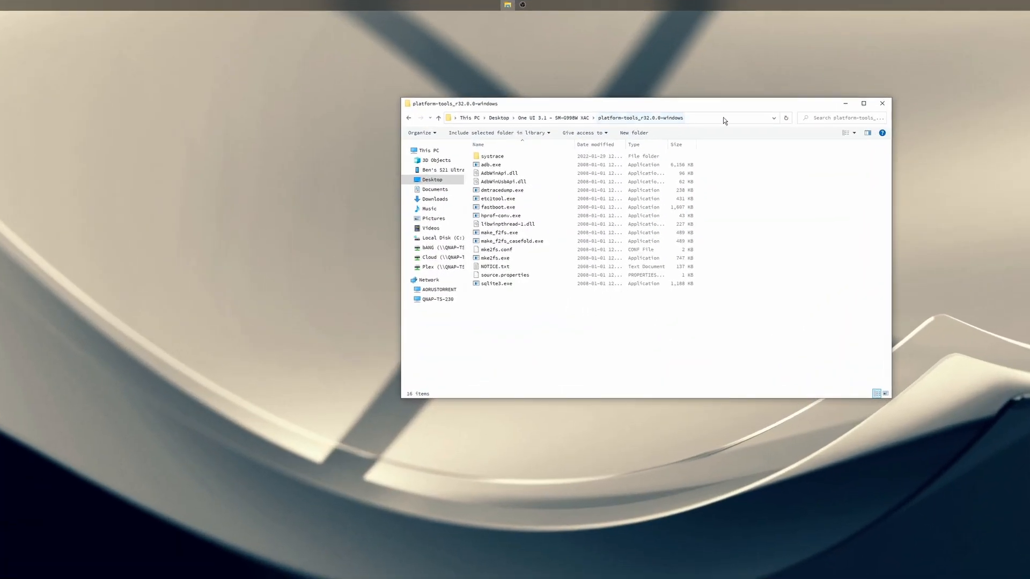
Reveal the platform-tools folder's full path and move the window aside
click(498, 207)
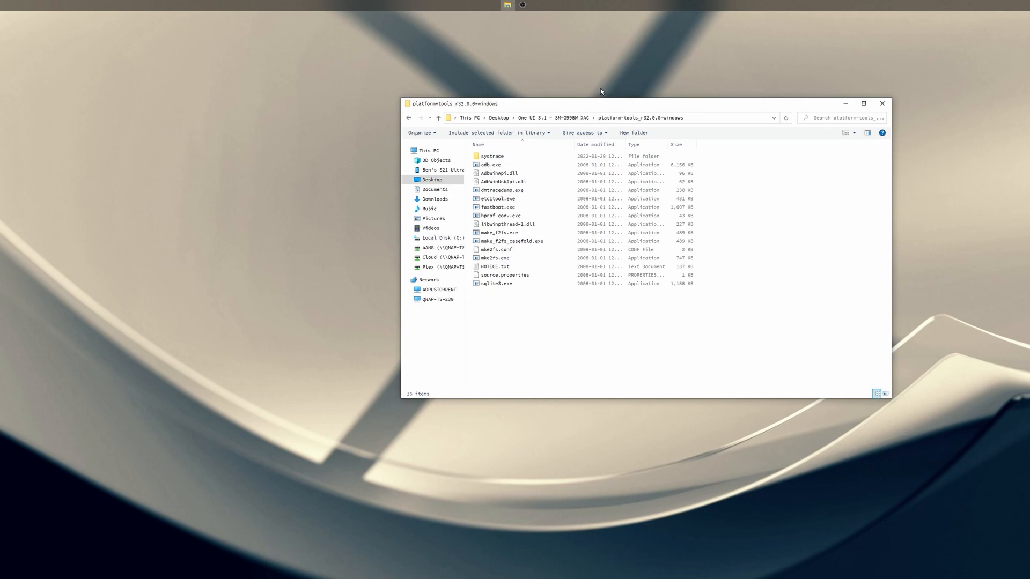
mouse_move(719, 127)
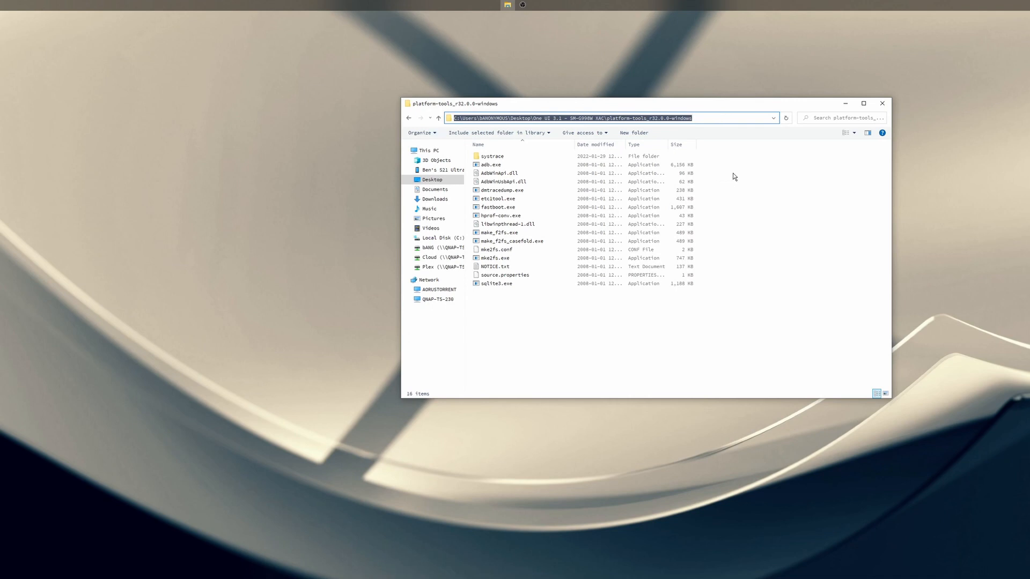
drag(453, 103, 637, 103)
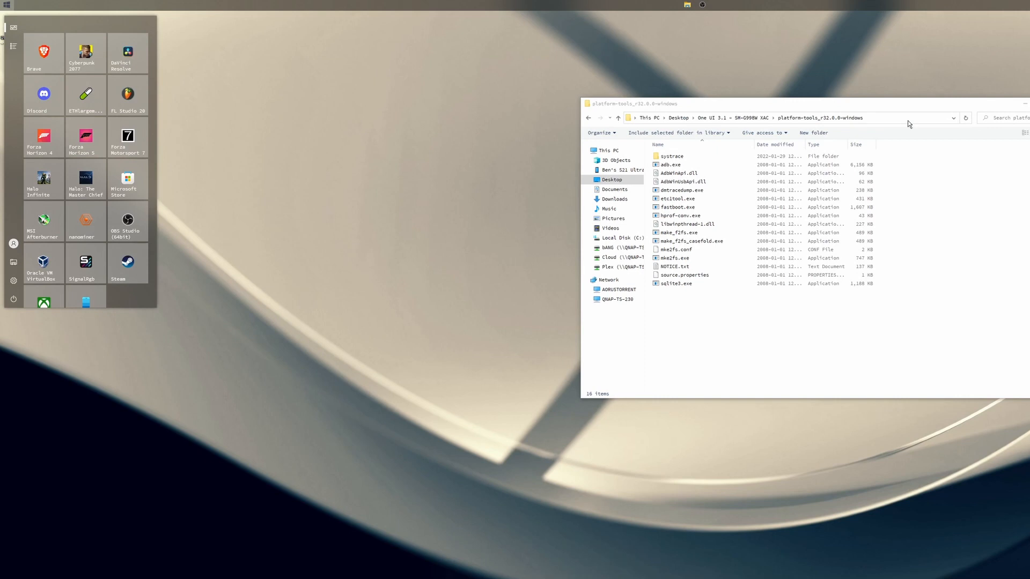
Launch cmd, then run adb version (1.0.41) and adb devices to list the phone
text(cmd)
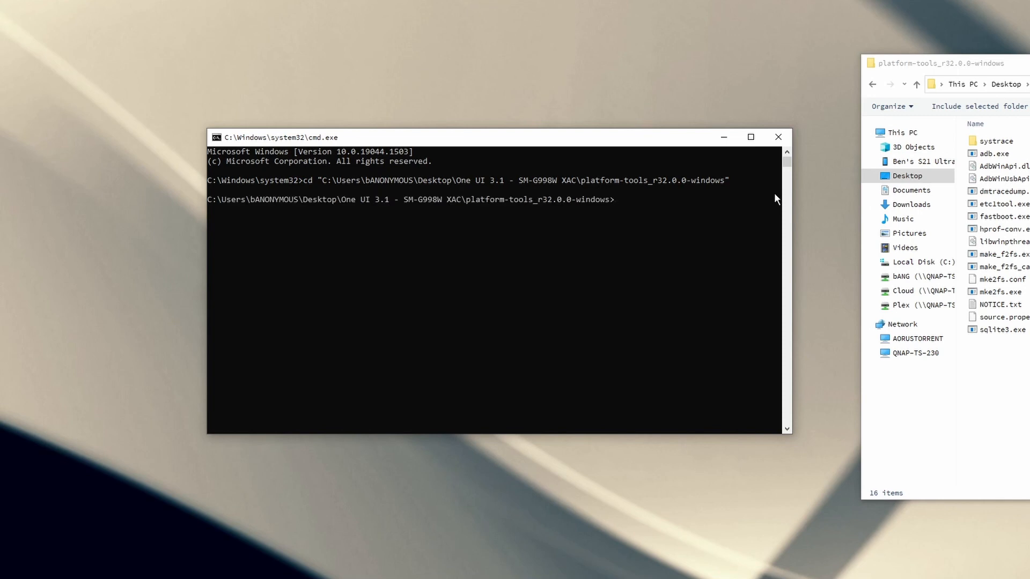
text(adb version)
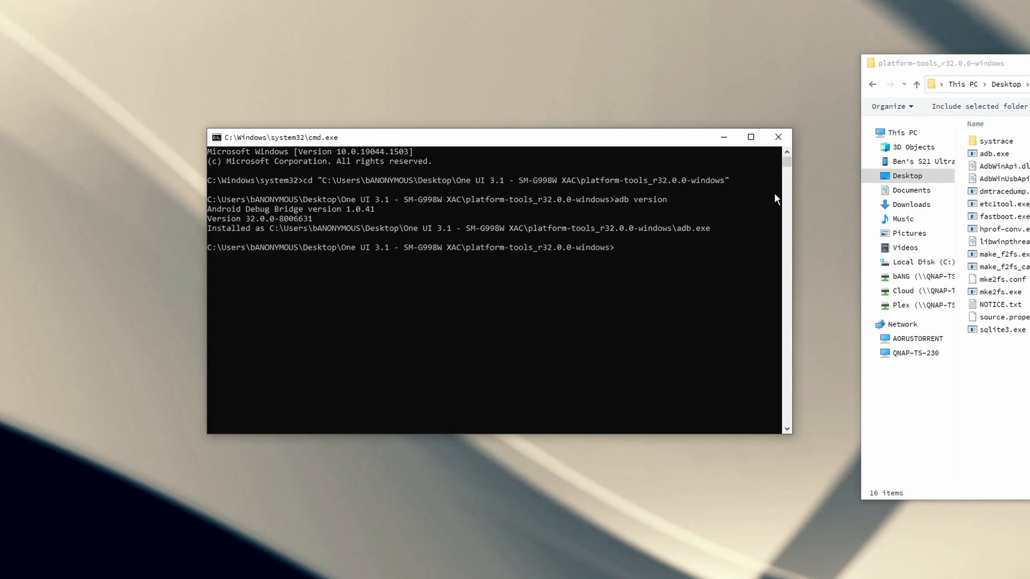
text(adb devices)
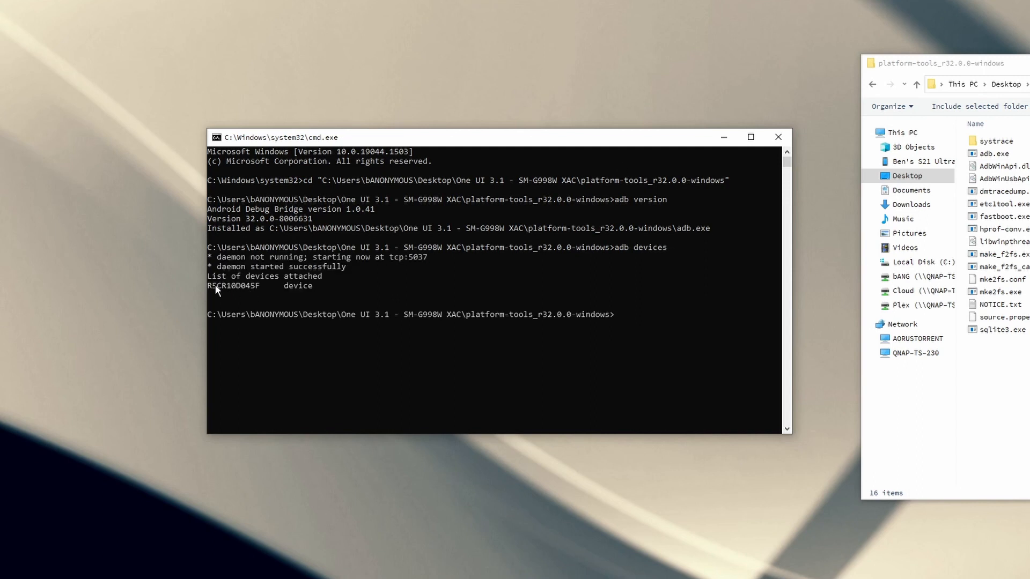
mouse_move(663, 320)
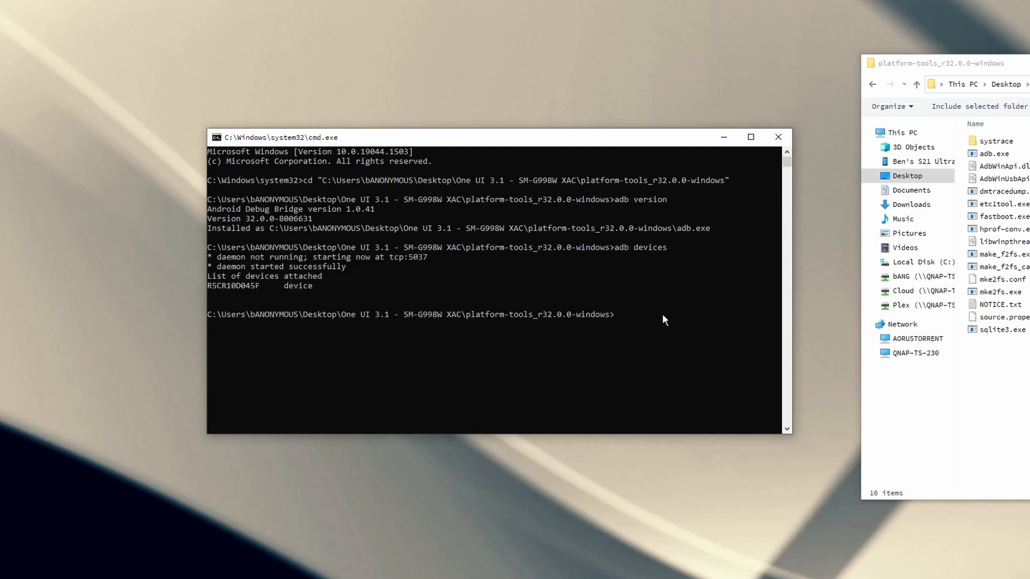
In an adb shell, run pm uninstall --user 0 com.wssyncmldm, returning Success
text(adb shell)
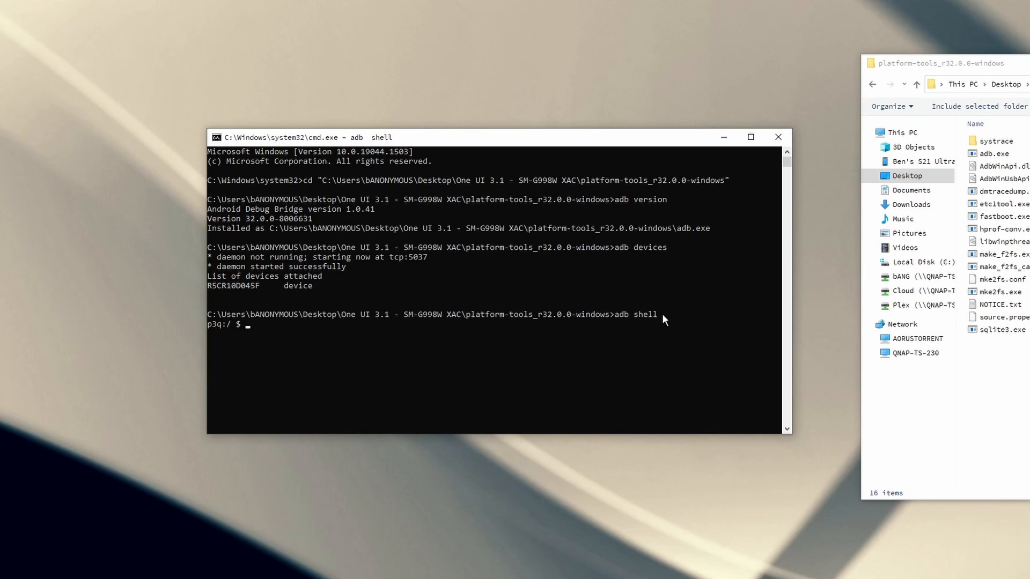
text(pm)
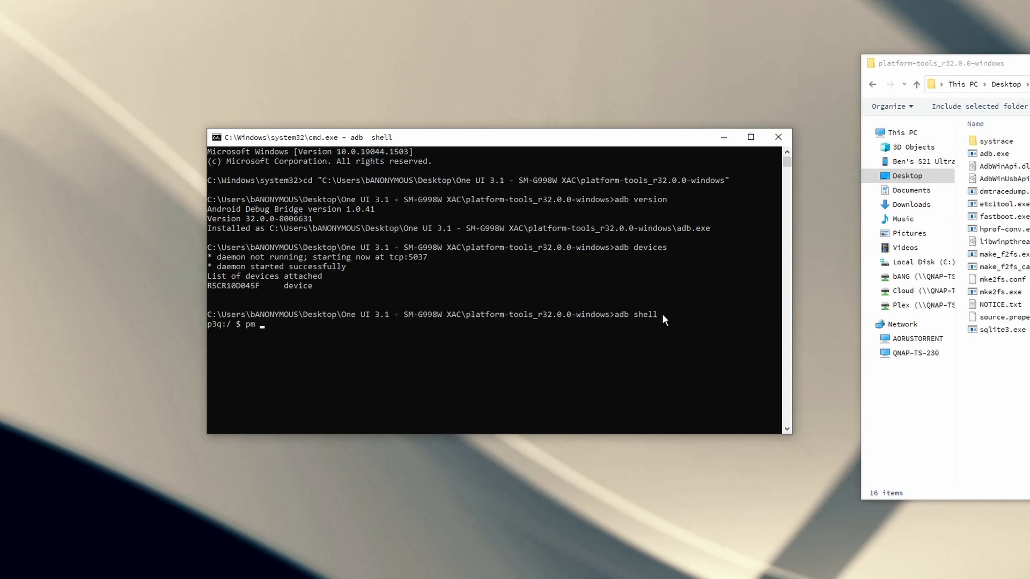
text(uninstall)
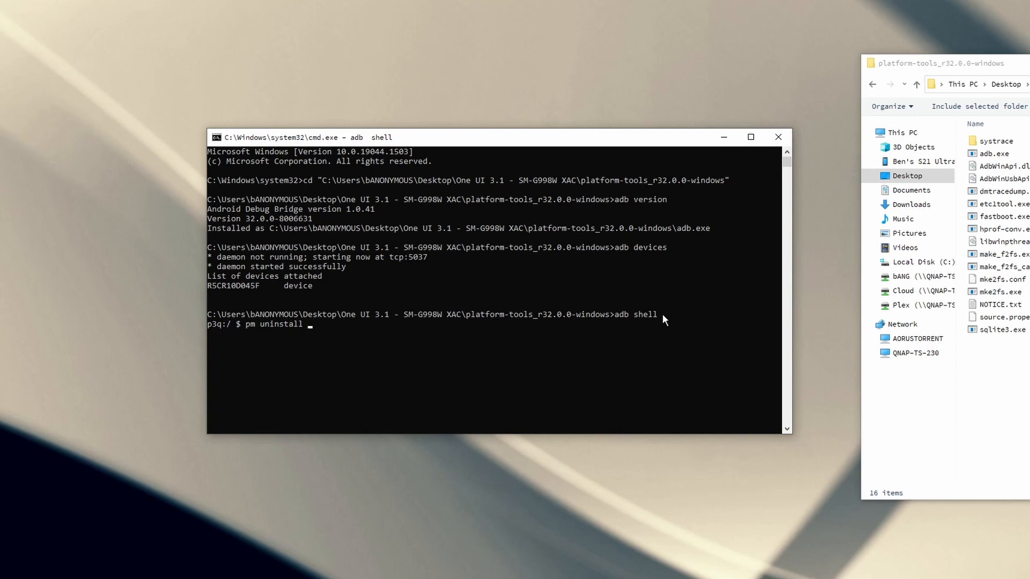
text(--user)
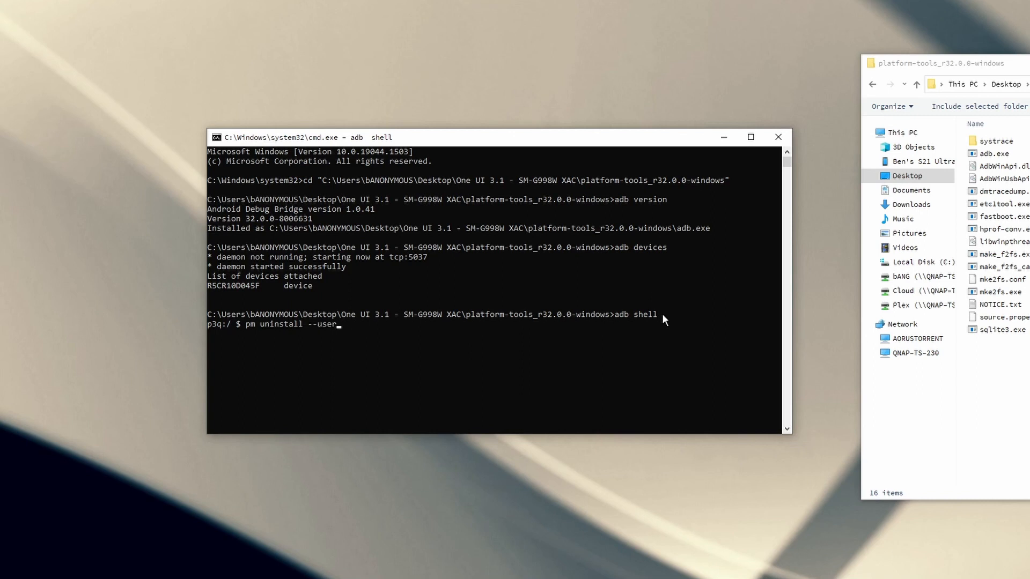
text(0)
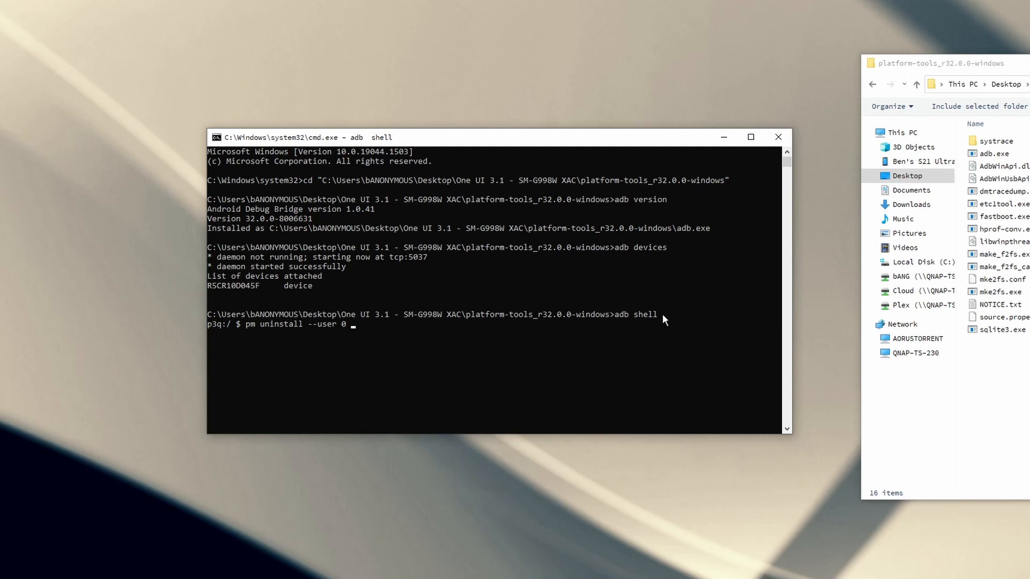
text(com)
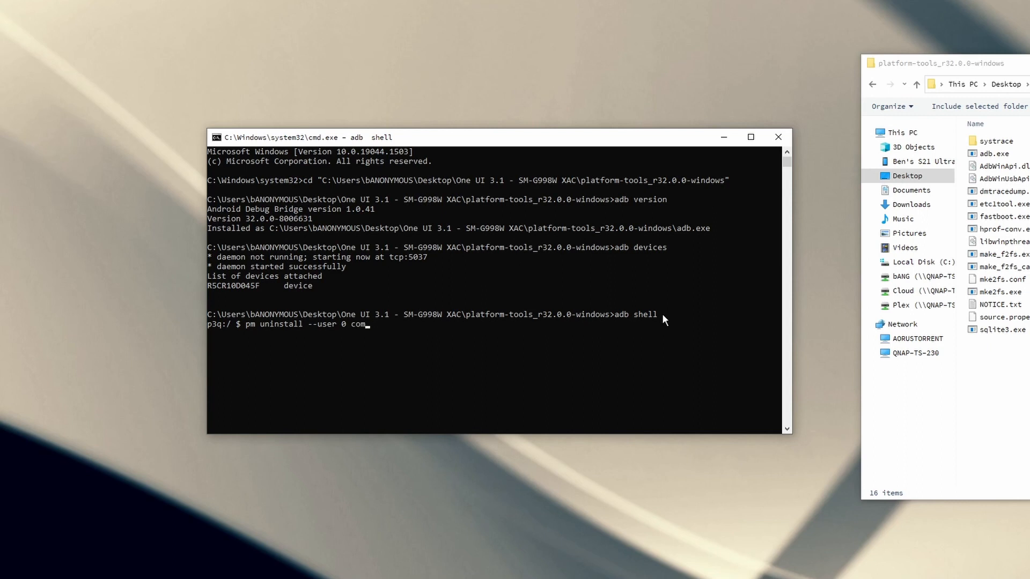
text(wssy)
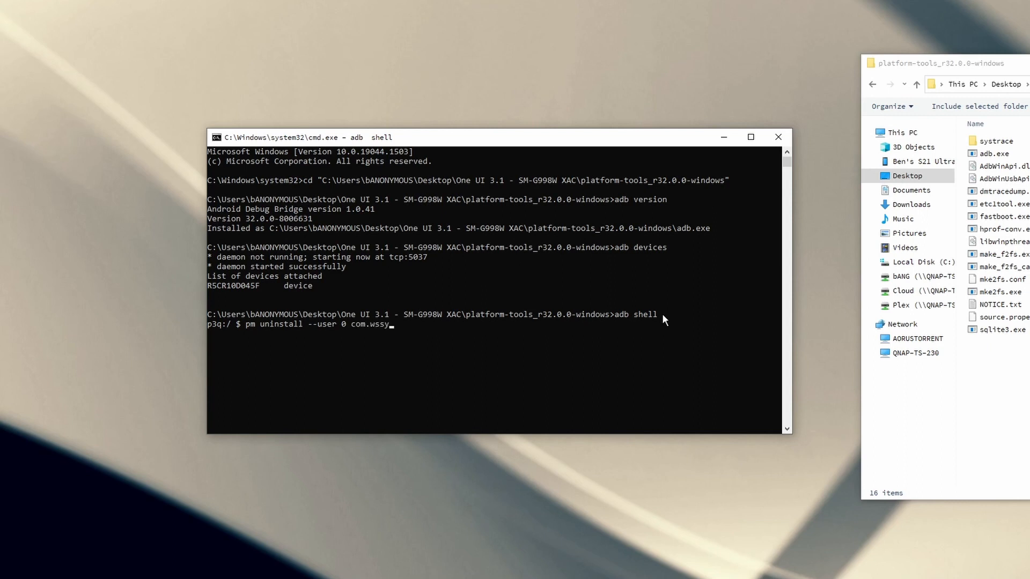
text(ncmldm)
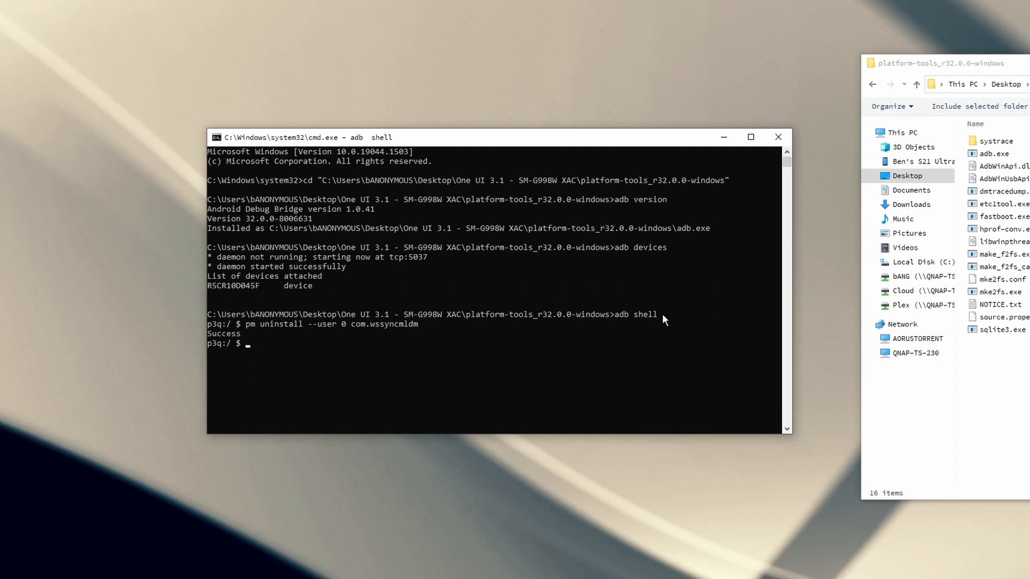
text(pm uninstall --user 0 com.wssyncmldm)
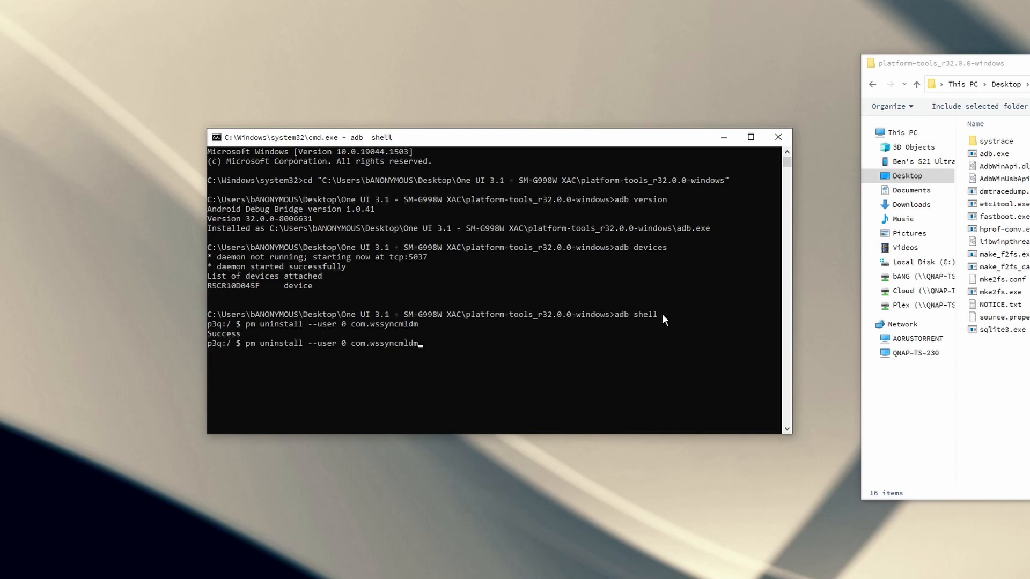
Run pm uninstall --user 0 com.sec.android.soagent, then exit the shell
key(Backspace)
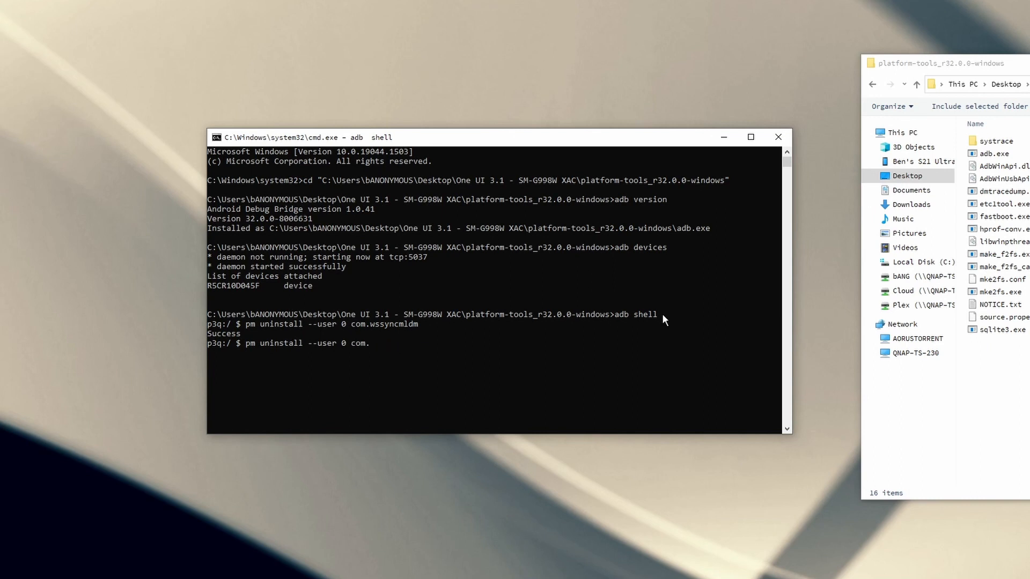
text(sec)
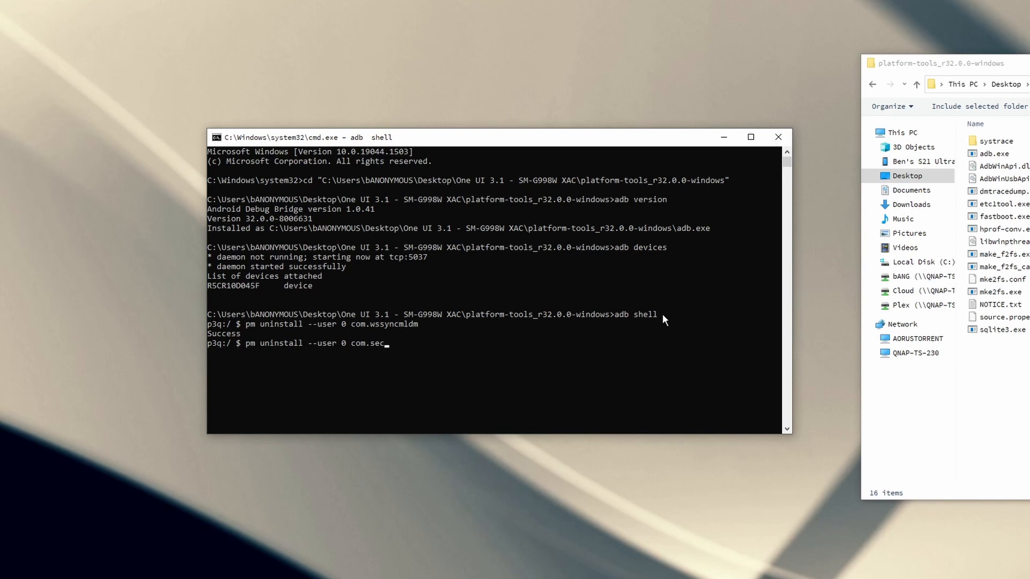
text(android.)
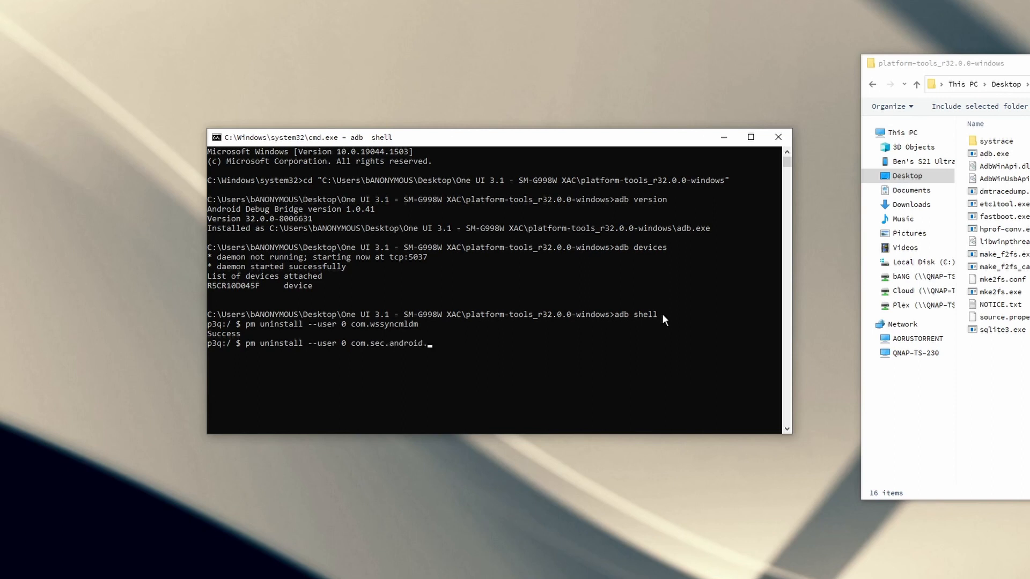
text(soagent)
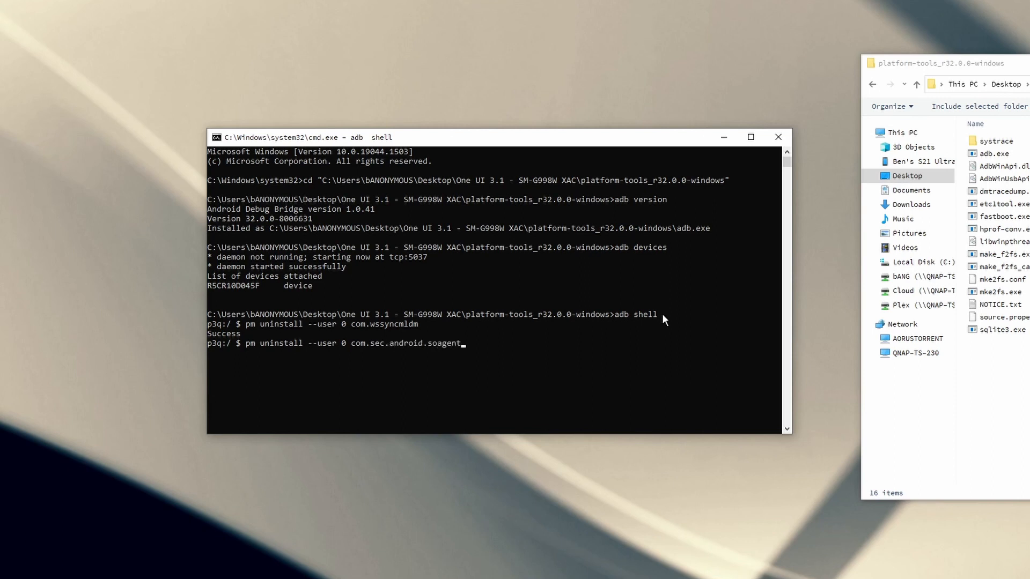
key(enter)
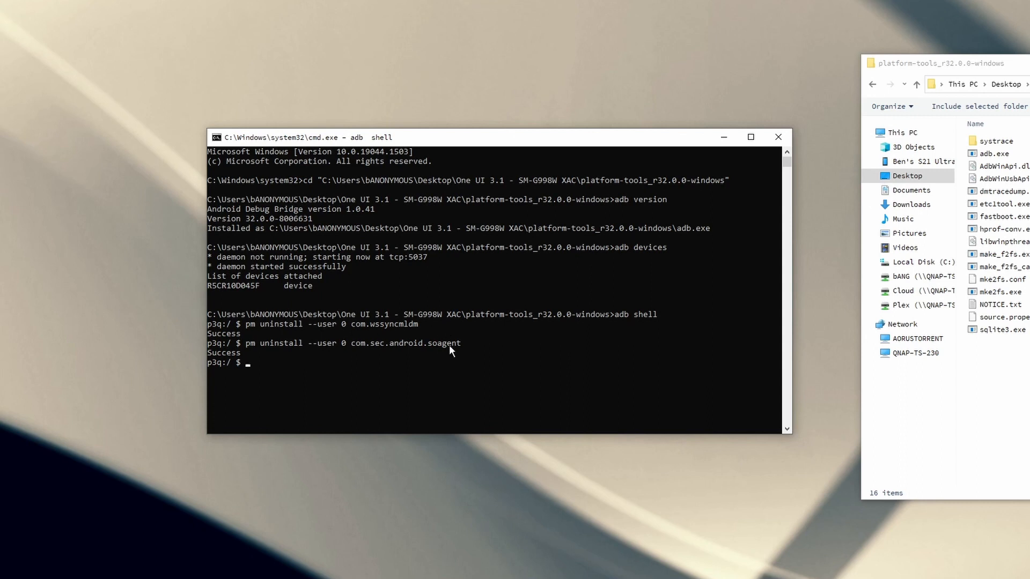
mouse_move(524, 383)
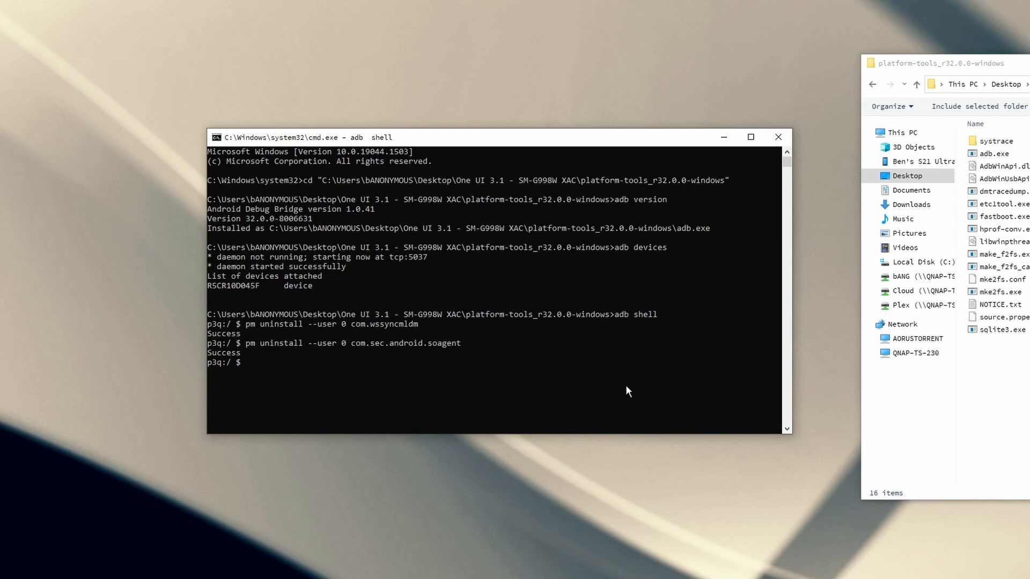
mouse_move(596, 385)
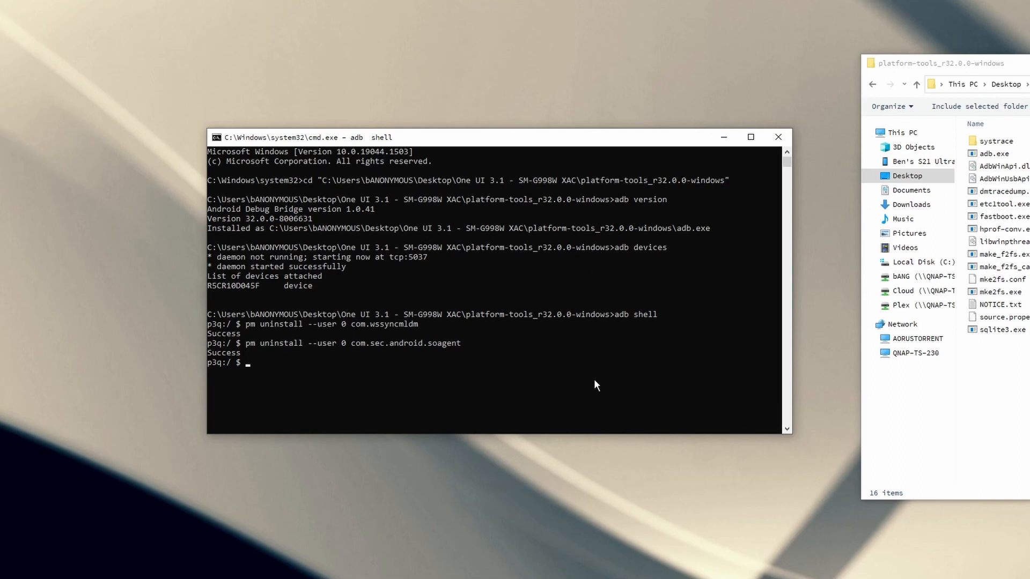
text(exit)
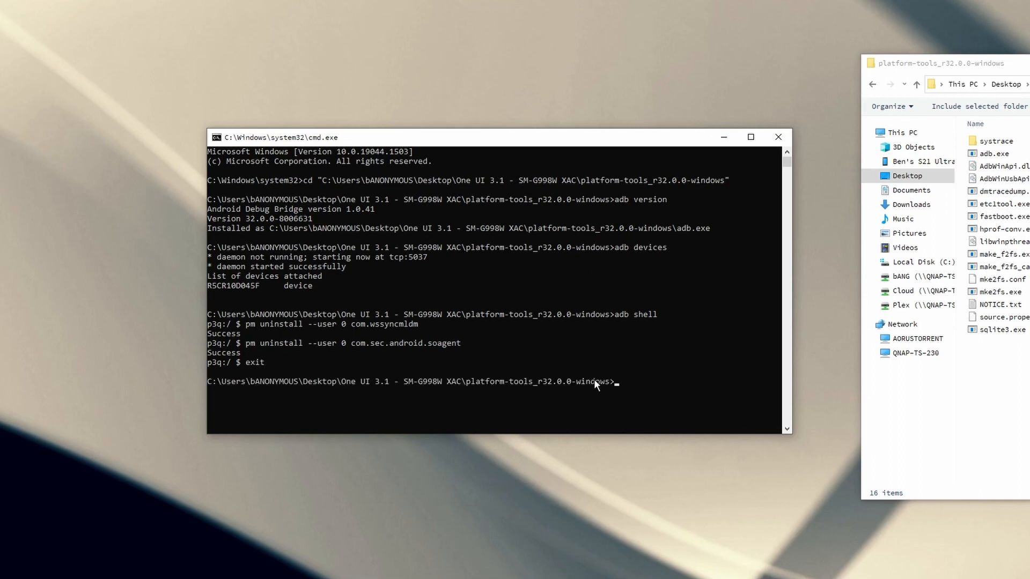
Reinstall com.wssyncmldm and com.sec.android.soagent via adb shell cmd package install-existing
text(adb shell)
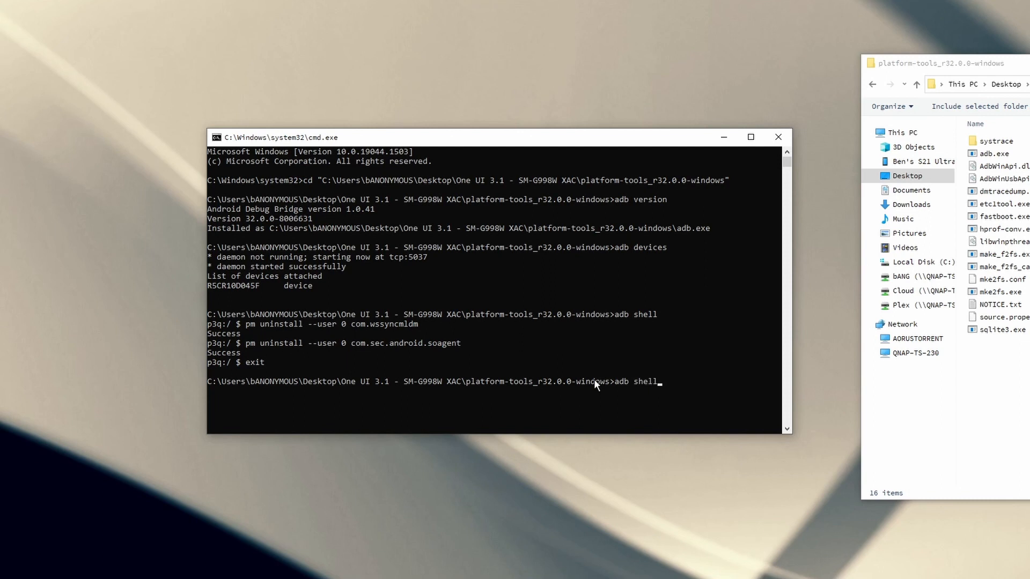
text(cmd)
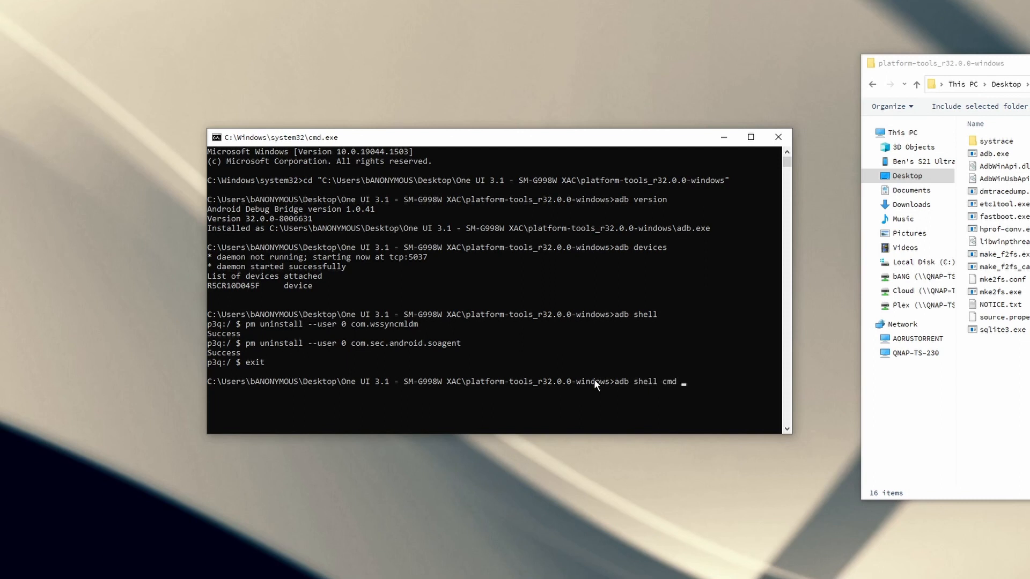
text(package ins)
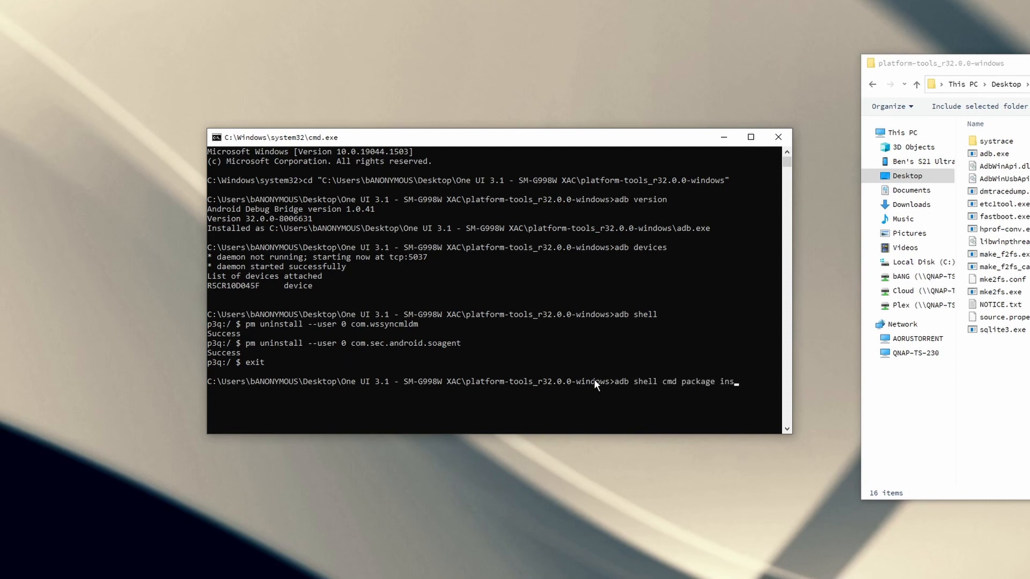
text(tall-existing)
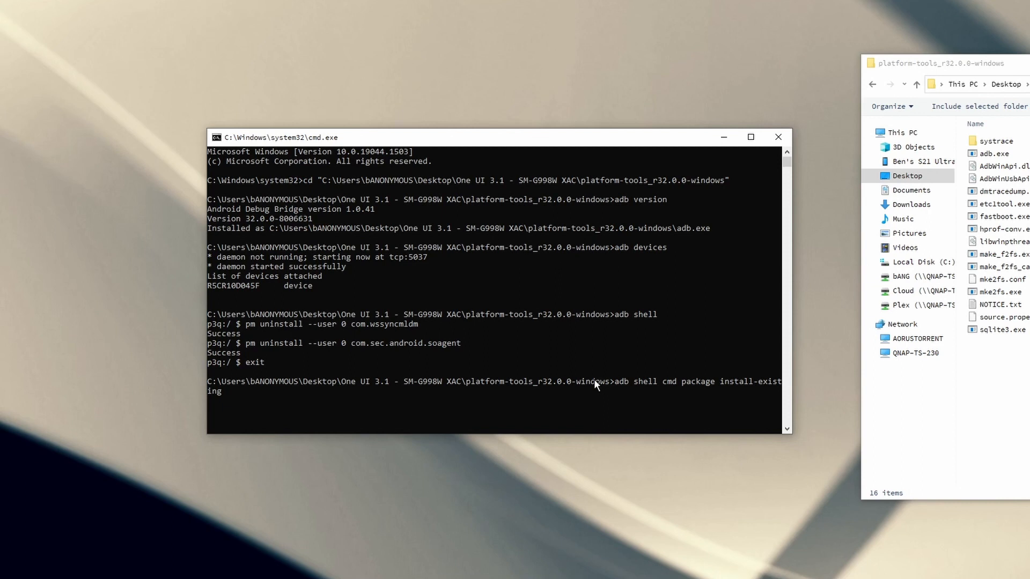
text(com.wssyncmldm)
text(adb shell cmd package install-existing )
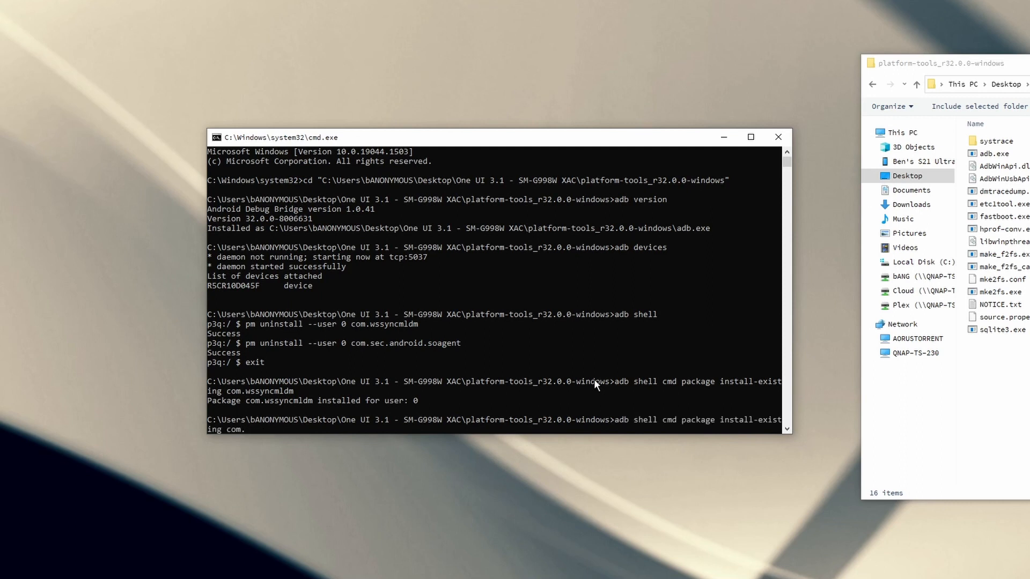
text(com.sec.an)
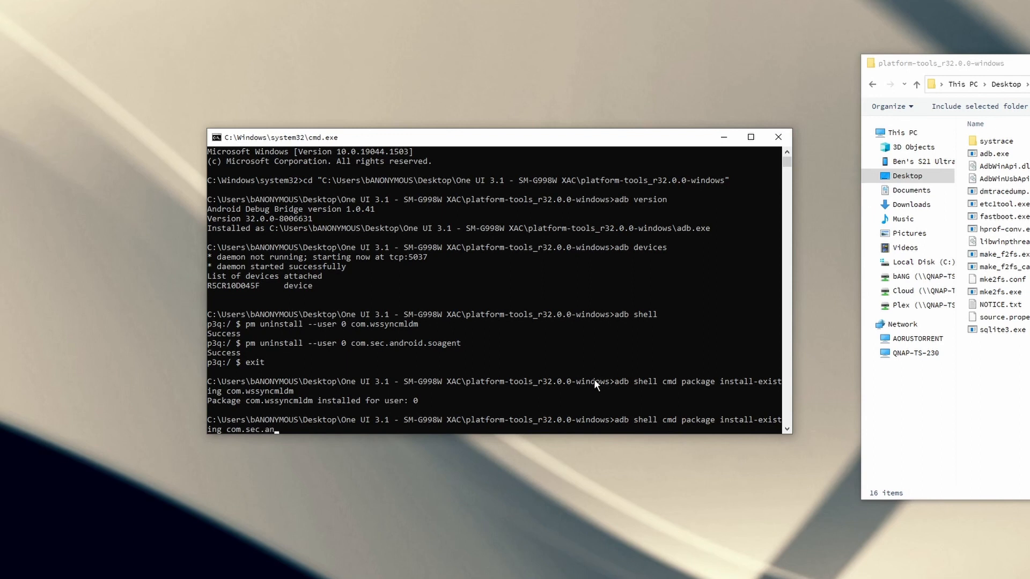
text(droid.soagent)
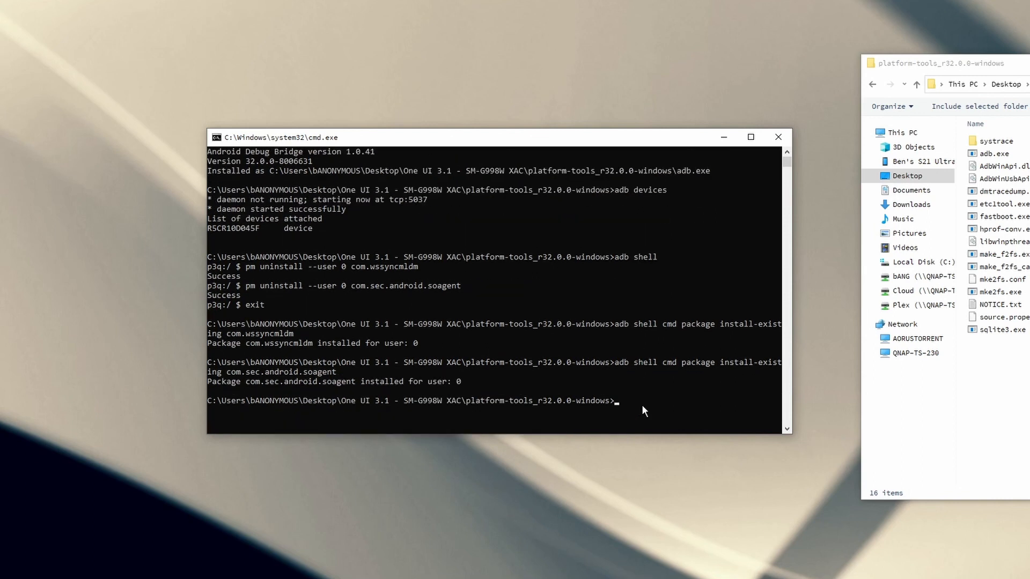
mouse_move(788, 412)
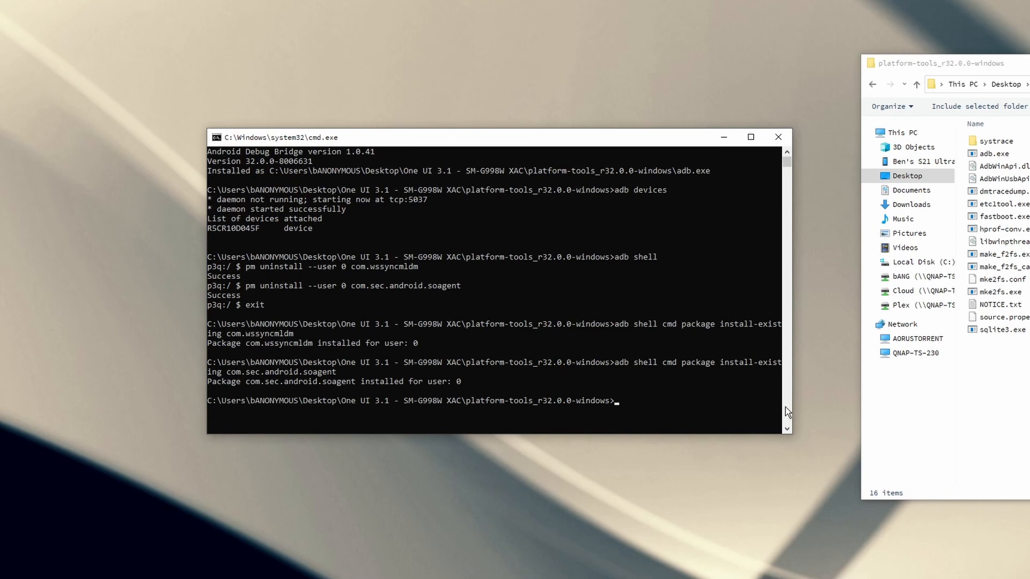
mouse_move(423, 279)
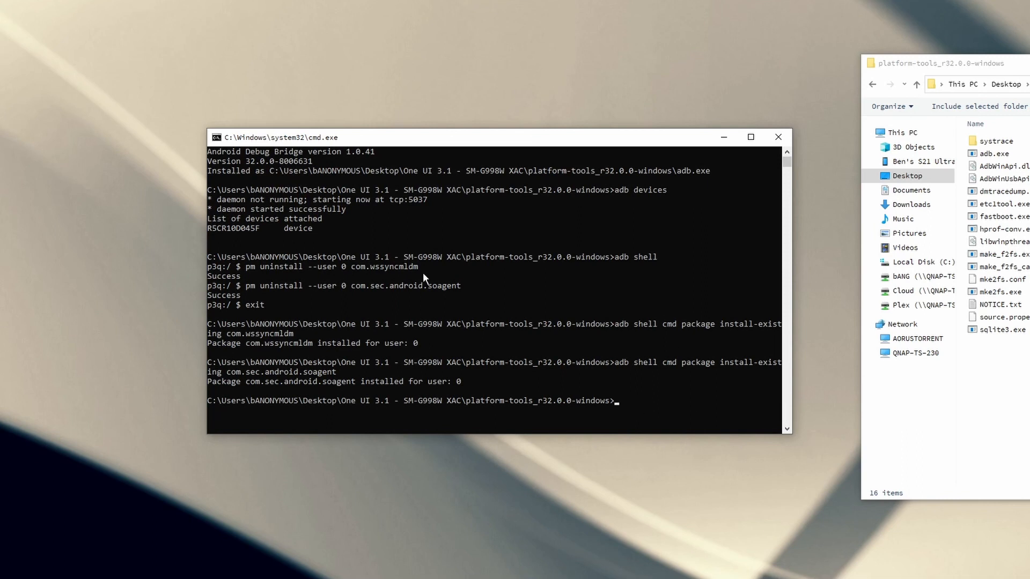
mouse_move(551, 317)
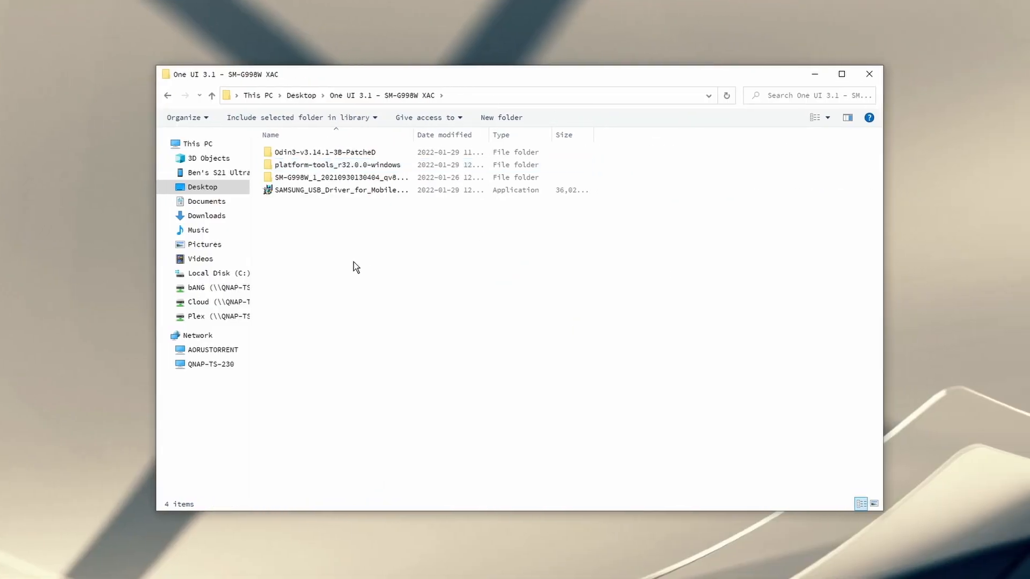
Browse into the firmware folder and review its AP and BL files
click(334, 177)
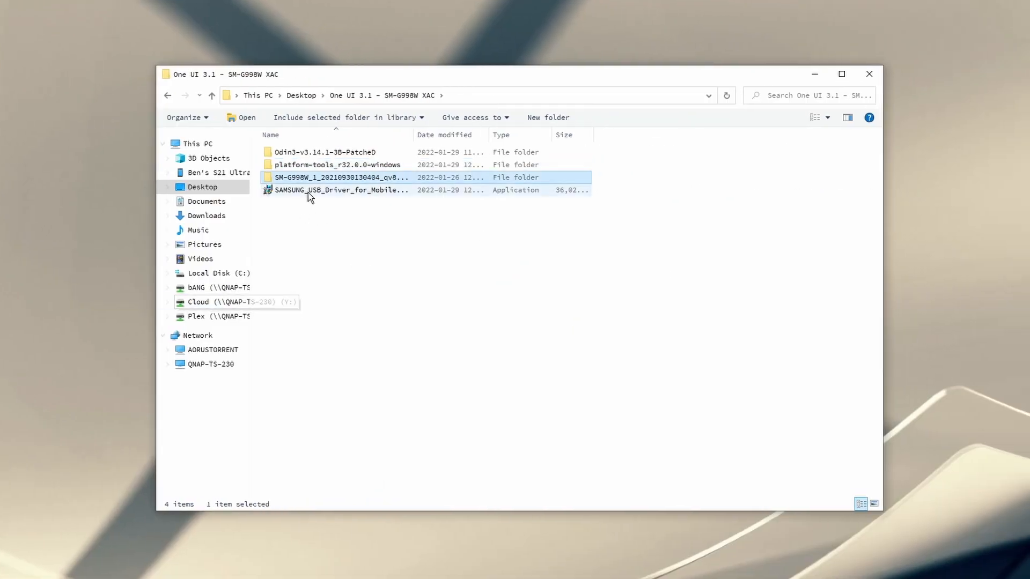
double_click(338, 177)
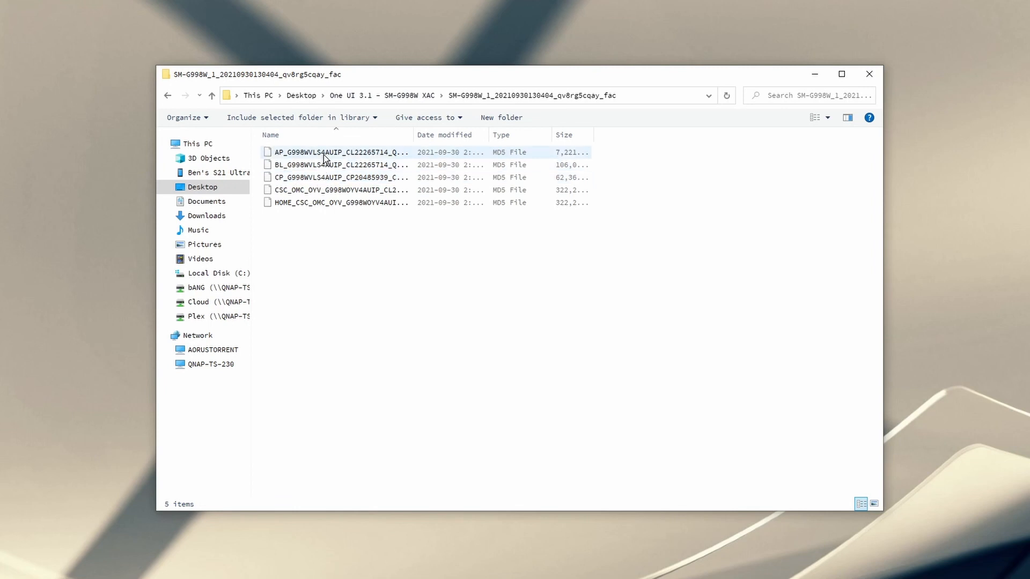
mouse_move(329, 152)
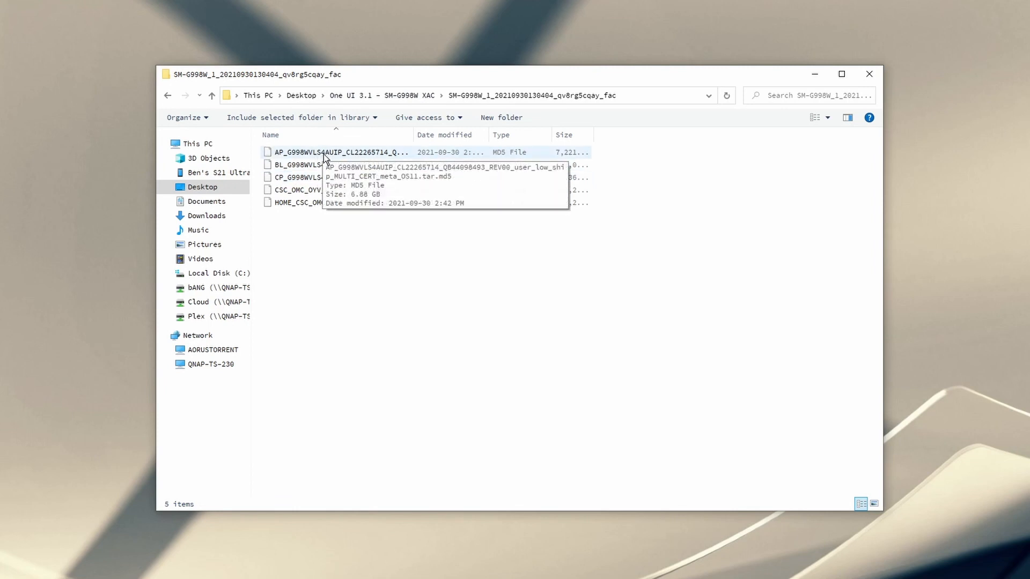
click(341, 151)
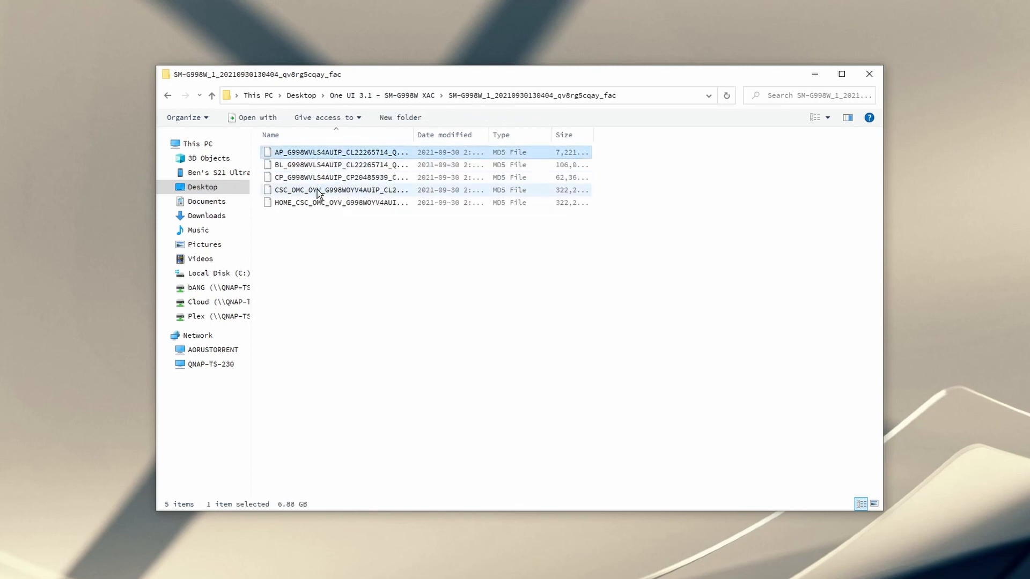
click(334, 190)
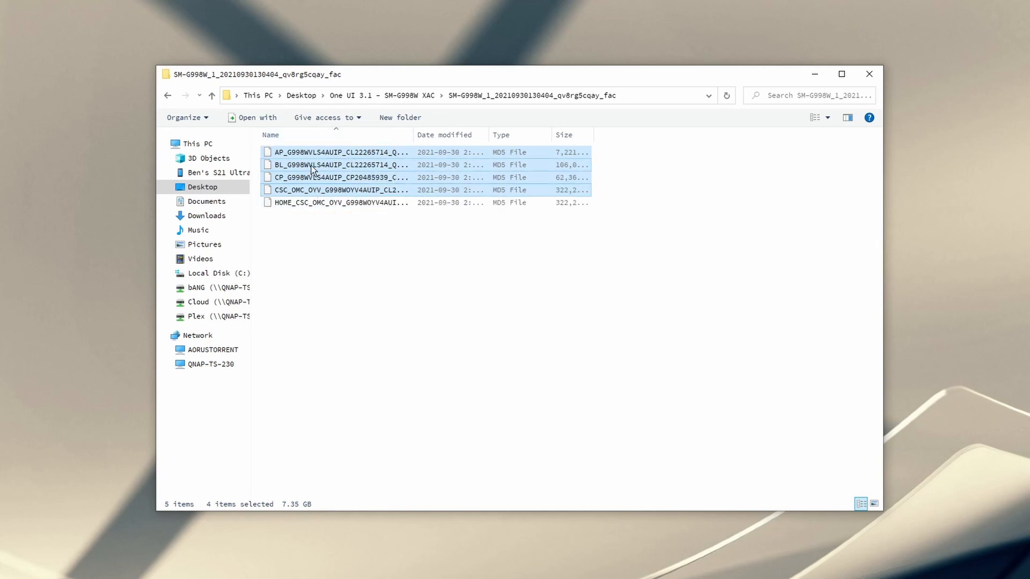
mouse_move(313, 165)
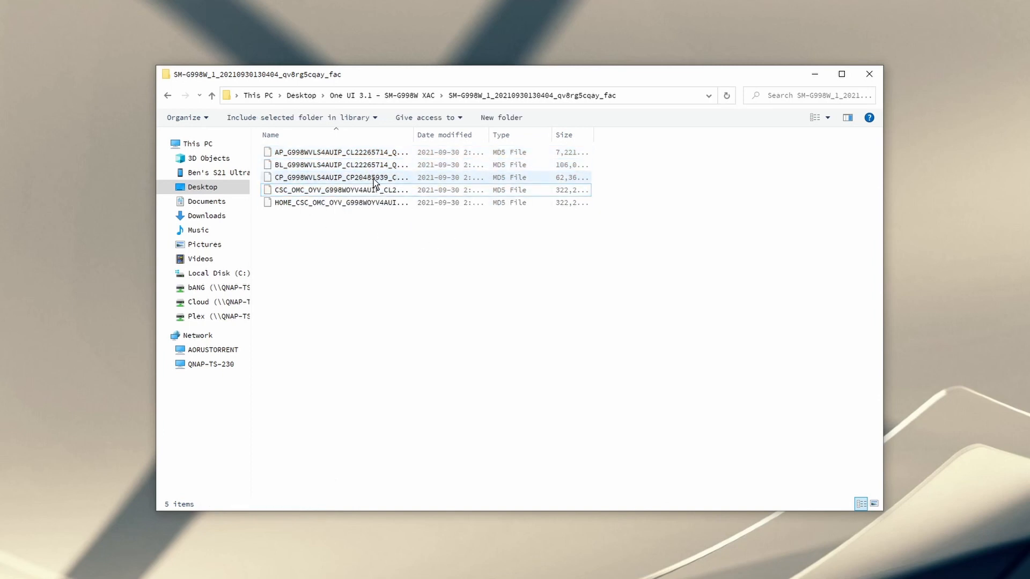
Review the remaining AP/CSC files and navigate toward the Odin3 patched tool folder
click(340, 190)
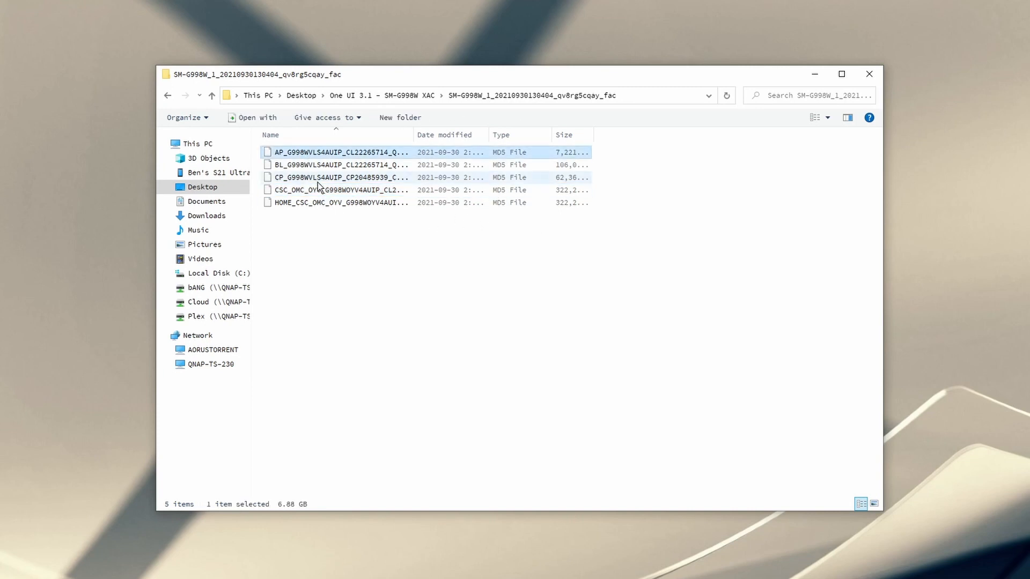
click(340, 190)
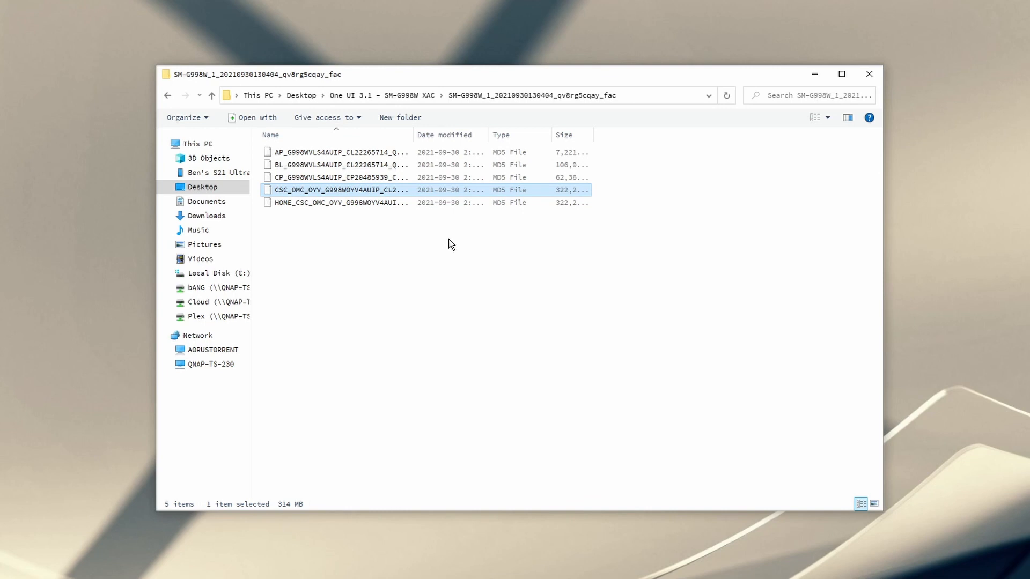
click(351, 96)
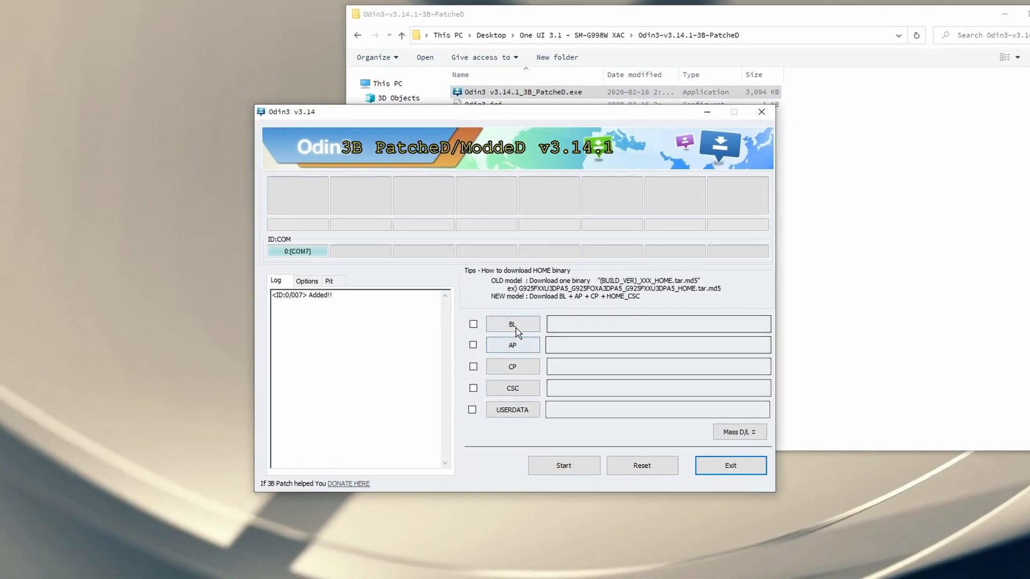
Load the BL firmware file from the downloaded firmware folder, then move the frozen Odin3 window aside before relaunching
click(512, 324)
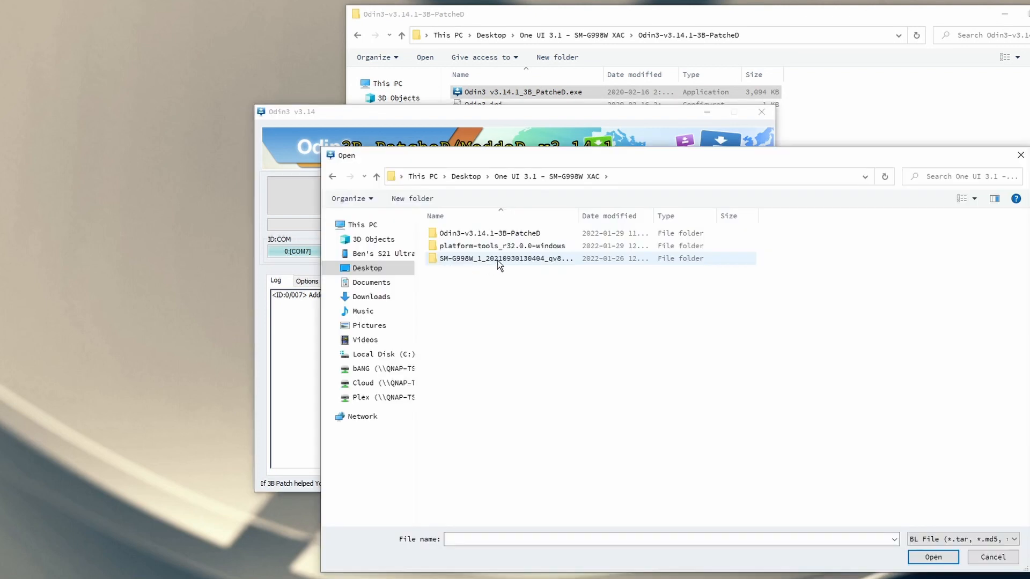
double_click(502, 258)
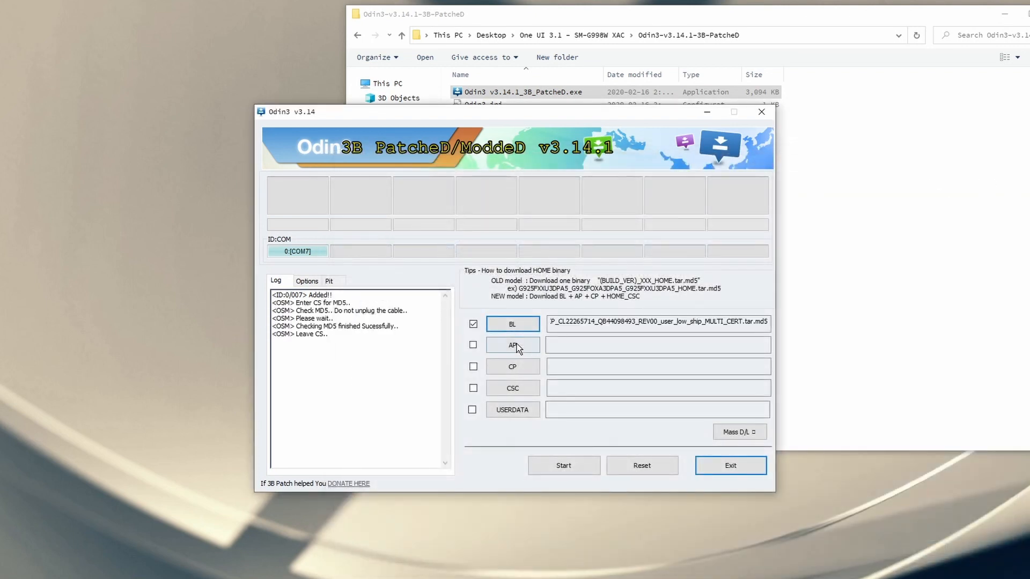
click(513, 345)
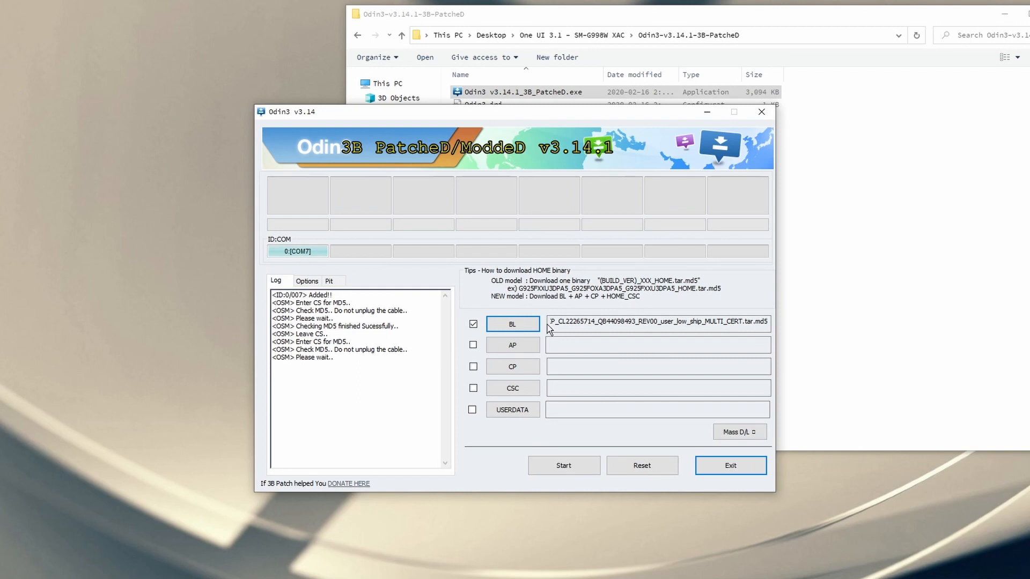
mouse_move(533, 345)
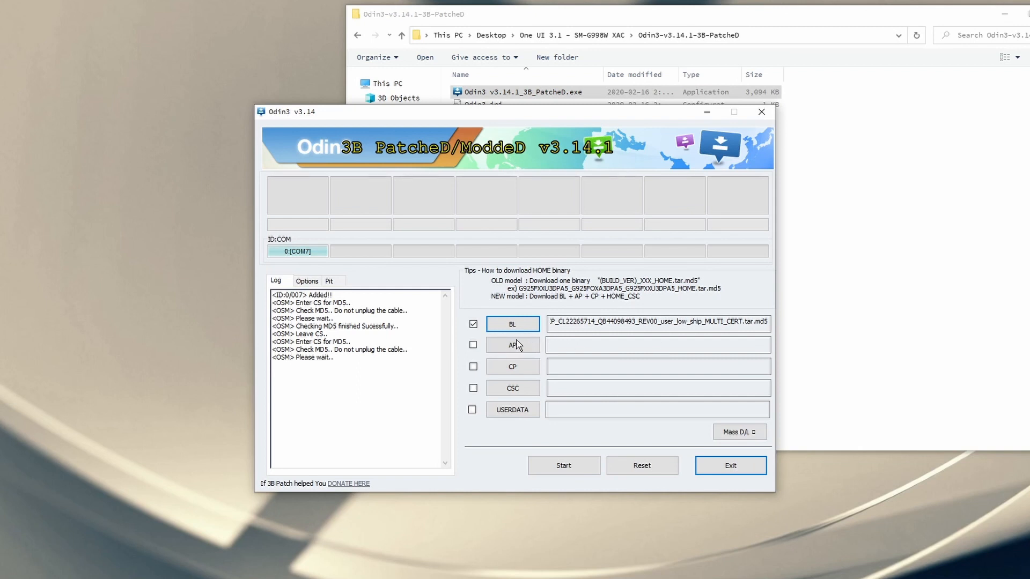
mouse_move(546, 354)
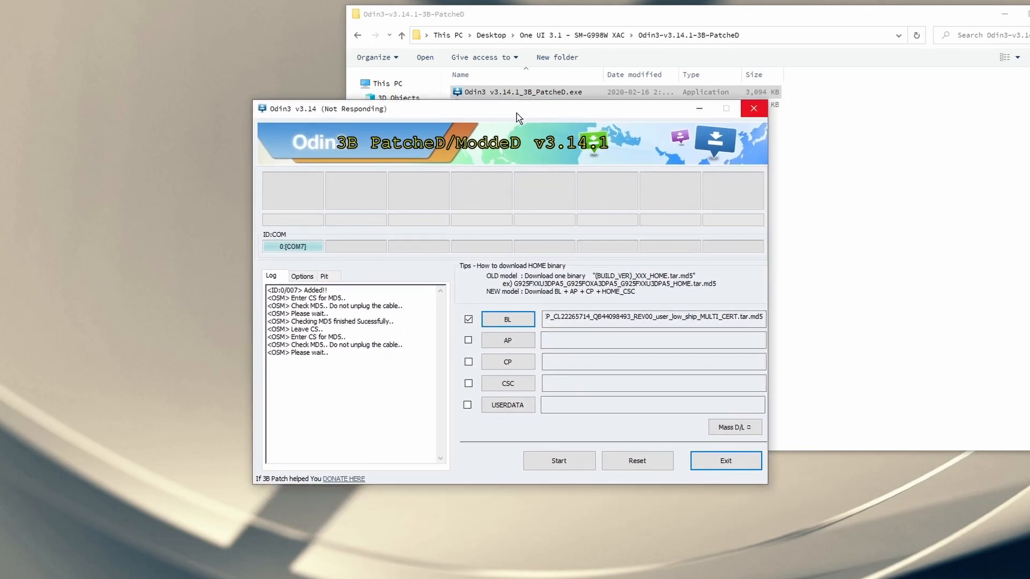
drag(519, 109, 417, 96)
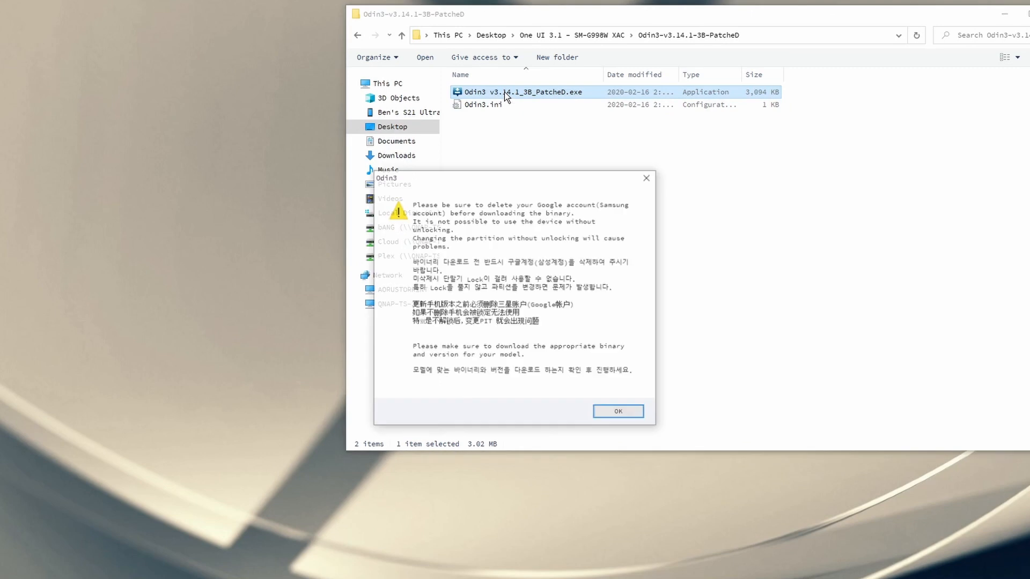
Dismiss the Google-account warning and load the BL, AP and CP .tar.md5 firmware files
click(617, 411)
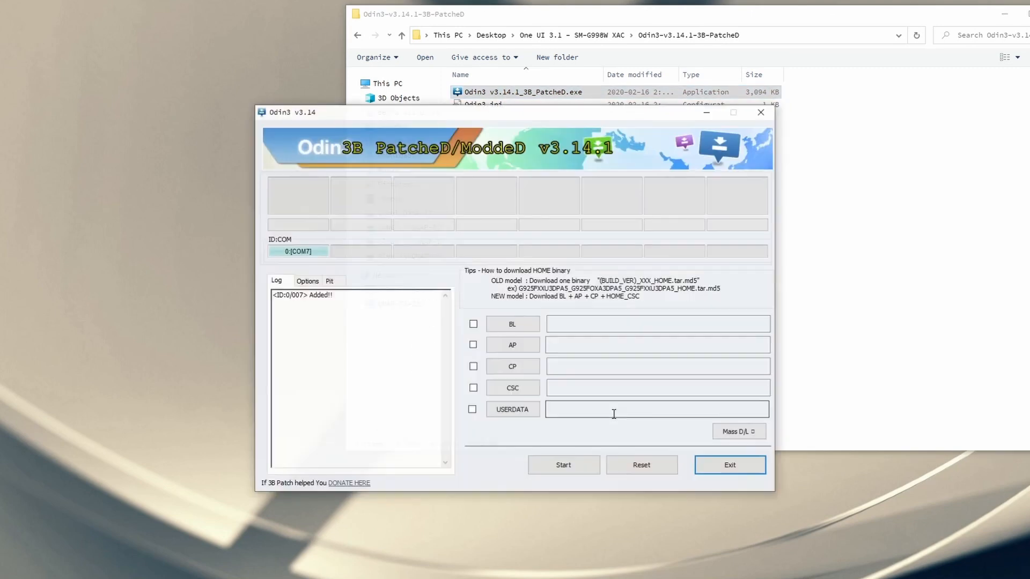
click(511, 324)
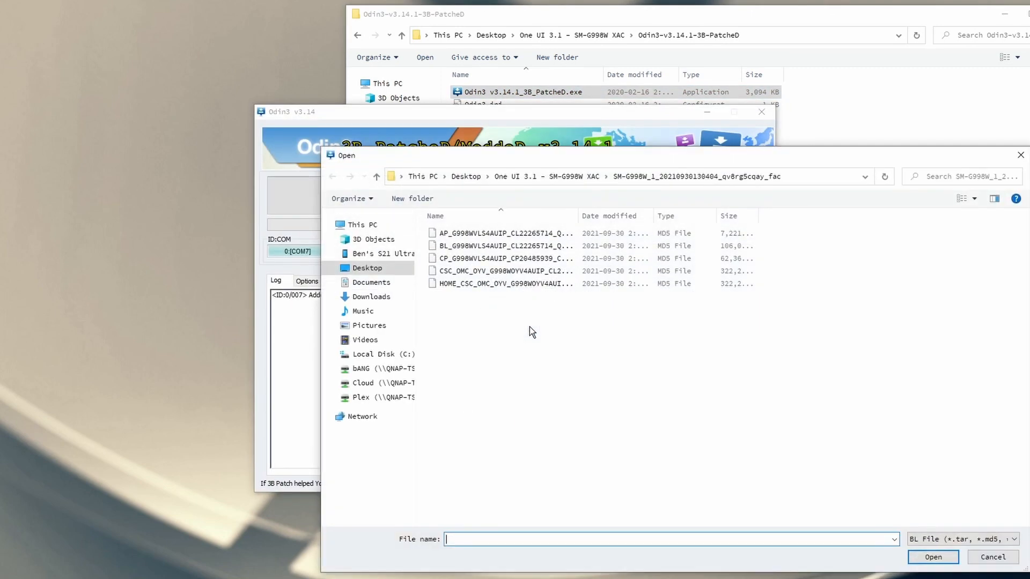
click(503, 258)
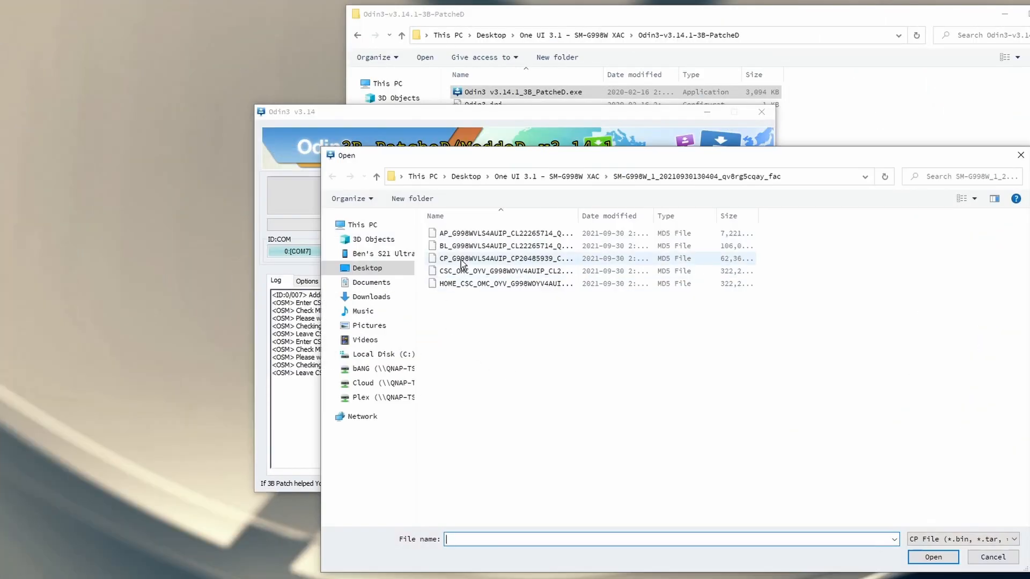
click(932, 557)
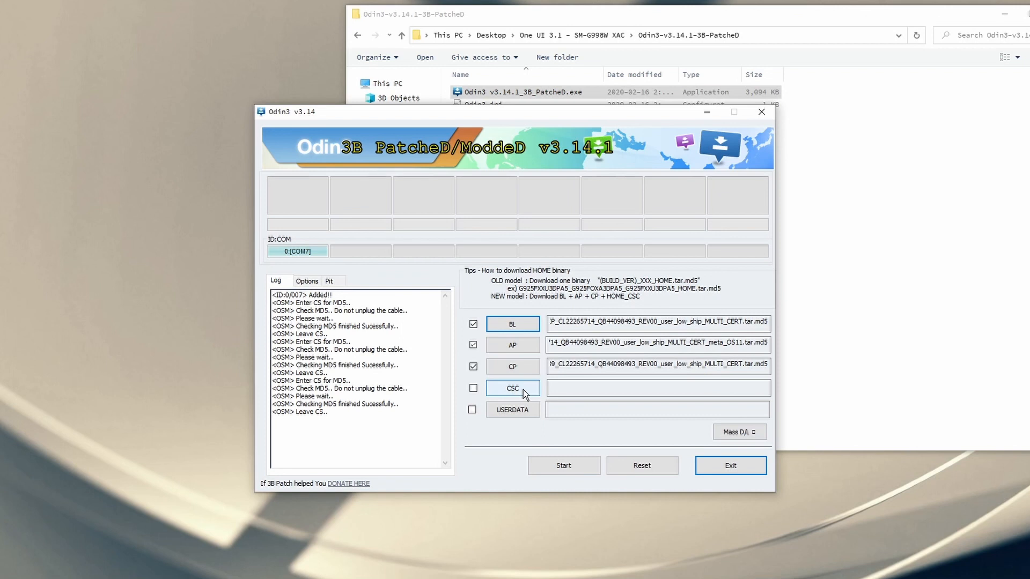
Load the CSC .tar.md5 firmware file into the CSC slot
click(512, 388)
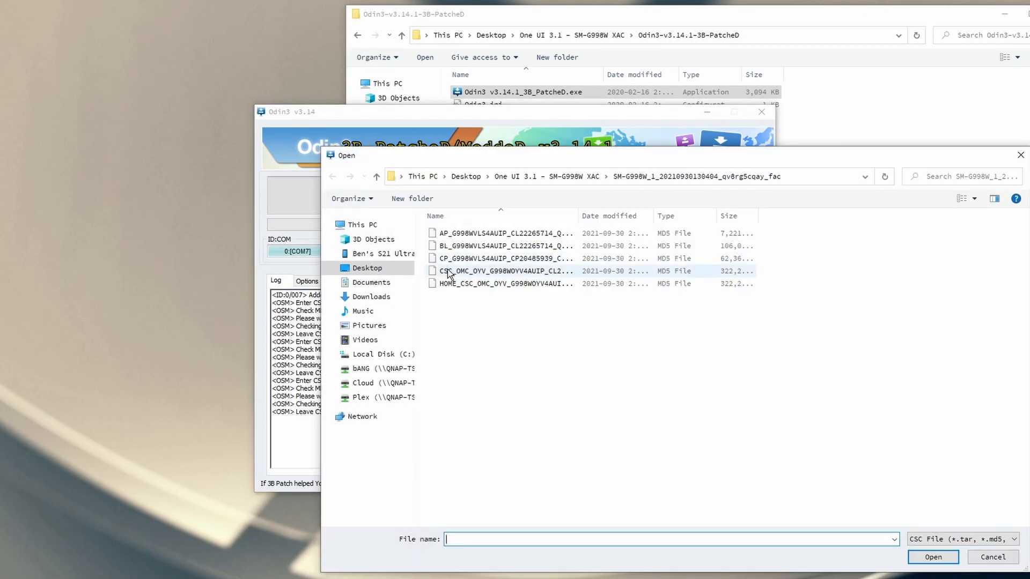
click(502, 271)
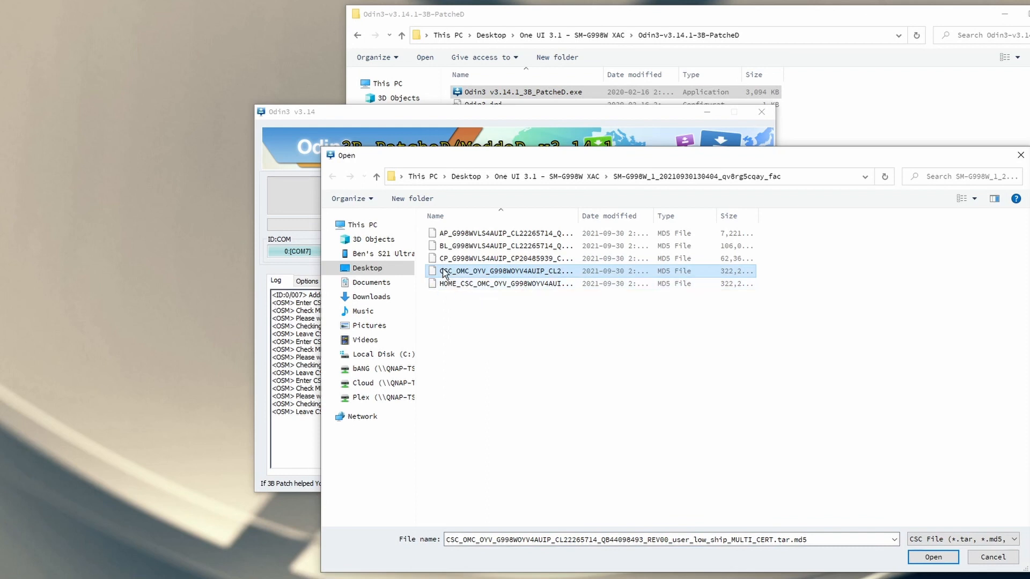
mouse_move(506, 270)
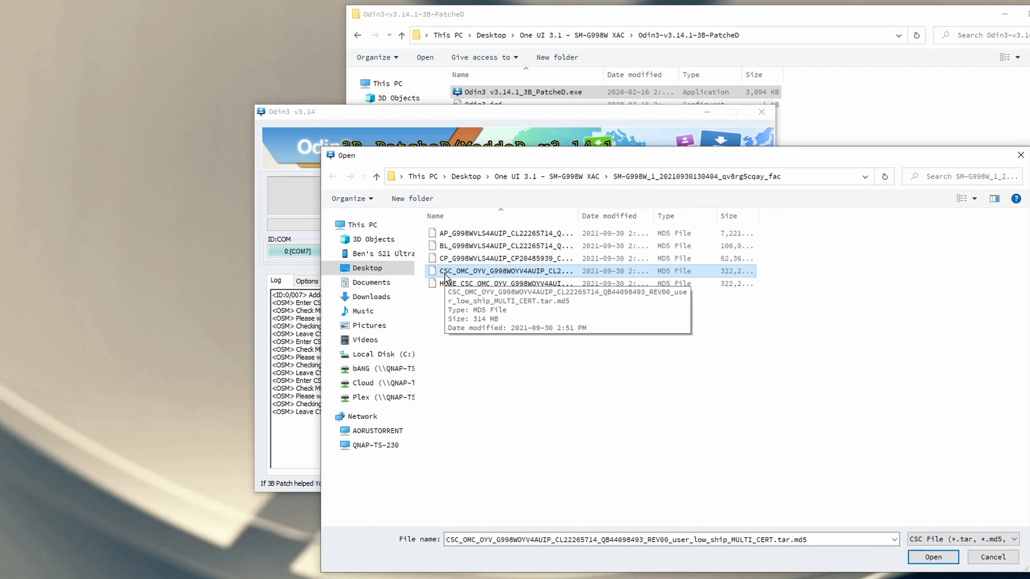
mouse_move(490, 279)
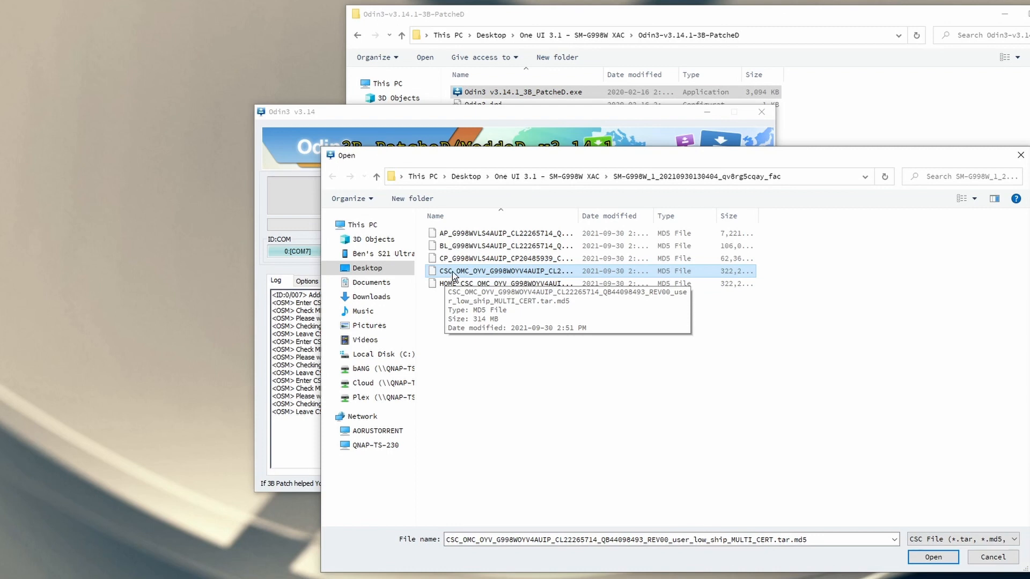
click(932, 557)
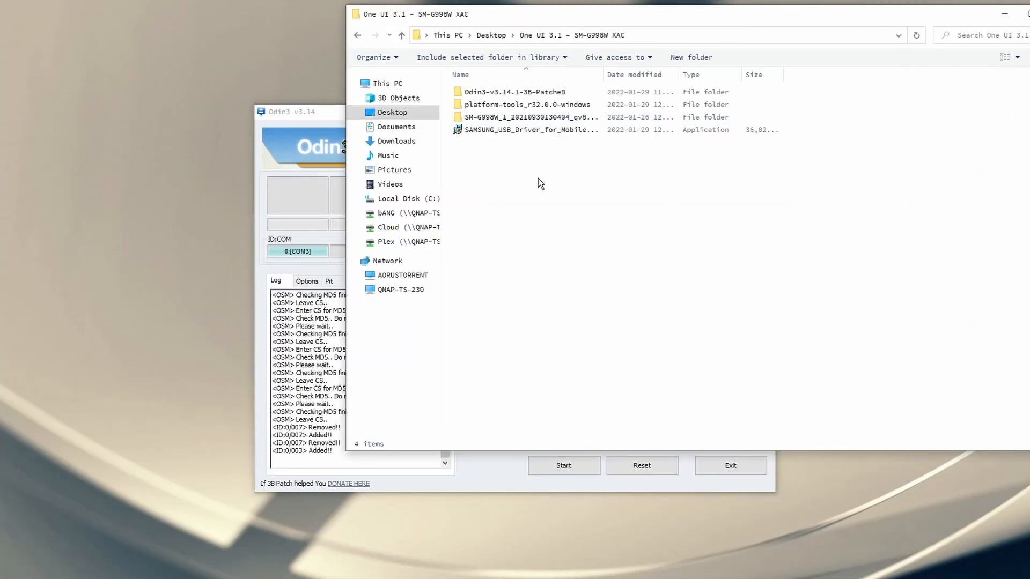
Bring the Odin3 window back to the front with the phone reconnected on COM3
click(529, 130)
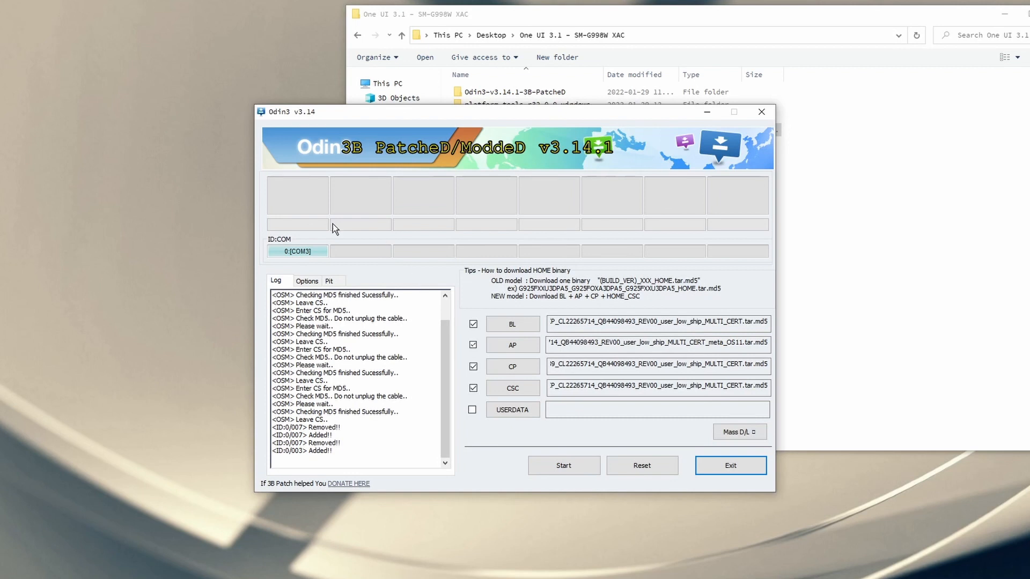
mouse_move(516, 470)
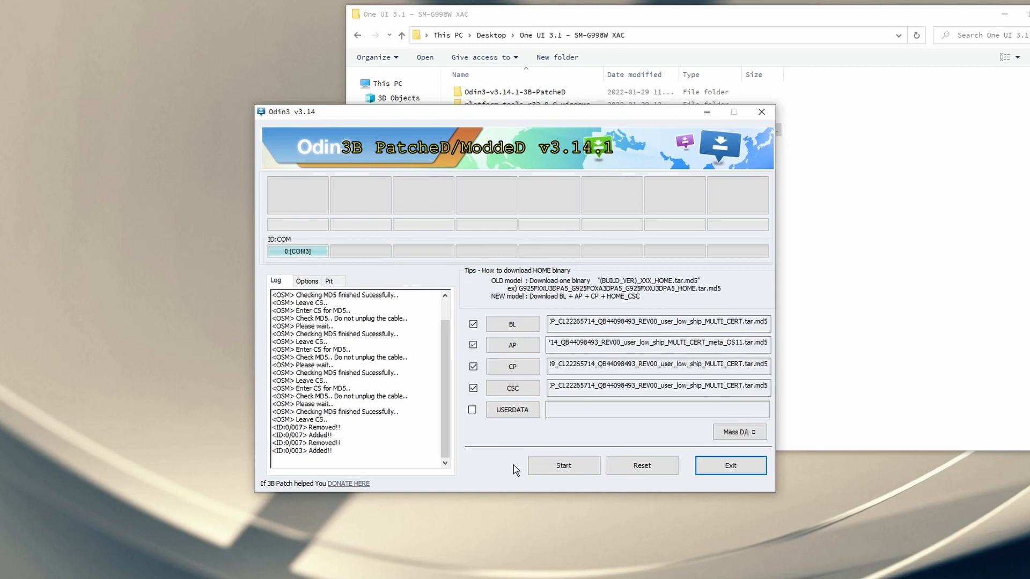
Start flashing the loaded BL, AP, CP and CSC firmware to the S21 Ultra
click(563, 465)
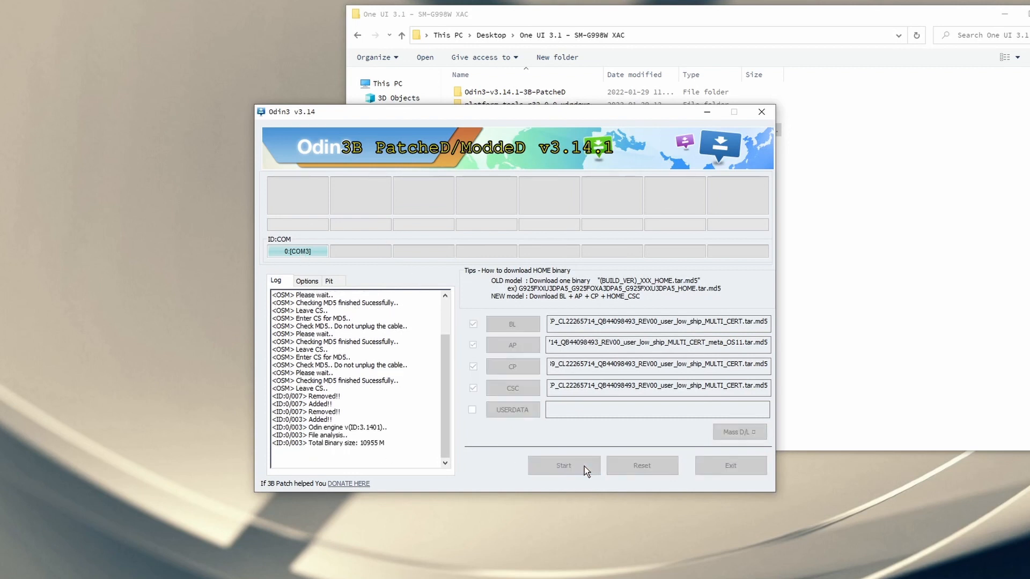
click(563, 466)
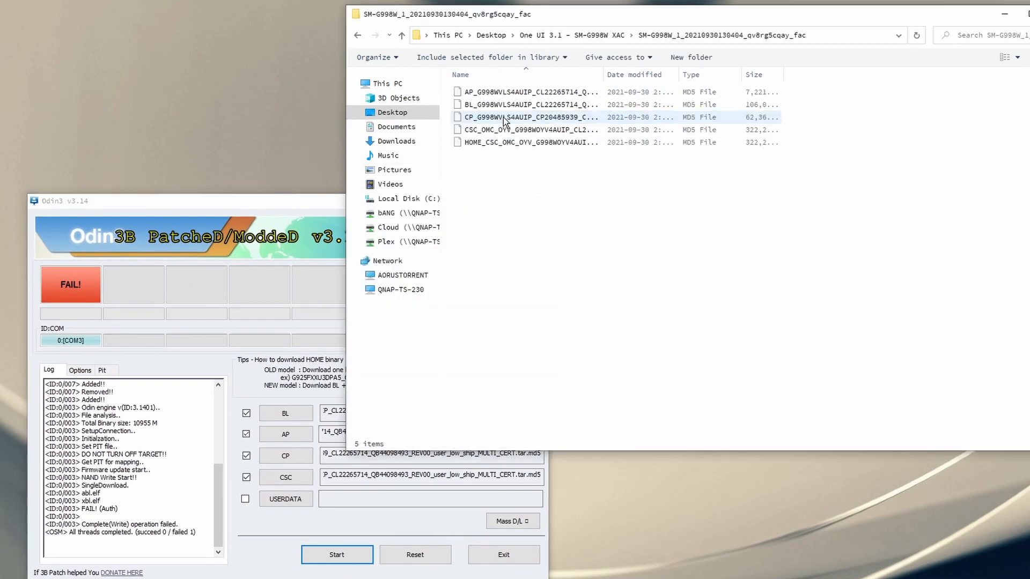
mouse_move(513, 117)
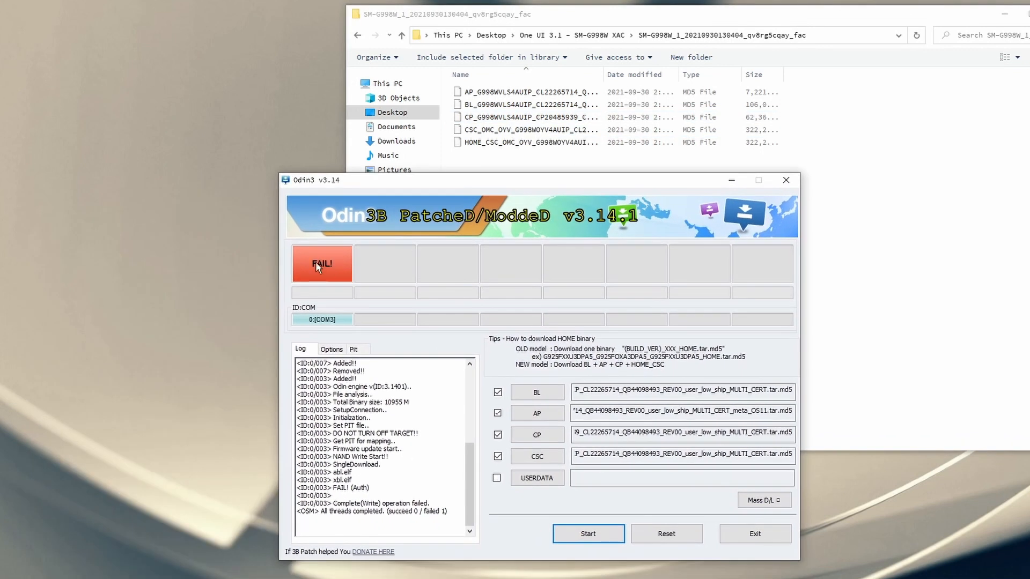
mouse_move(363, 274)
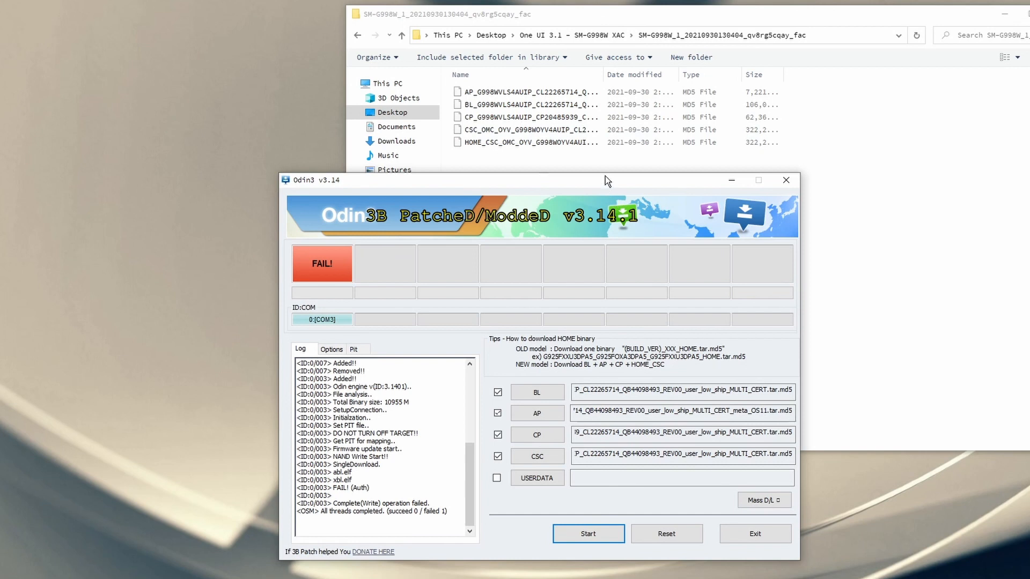
mouse_move(682, 179)
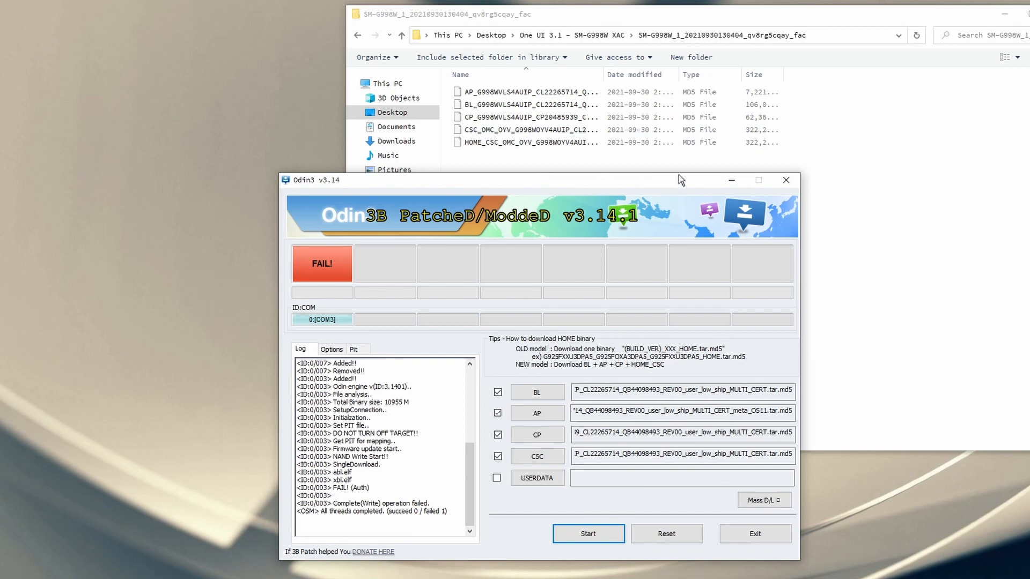
mouse_move(625, 234)
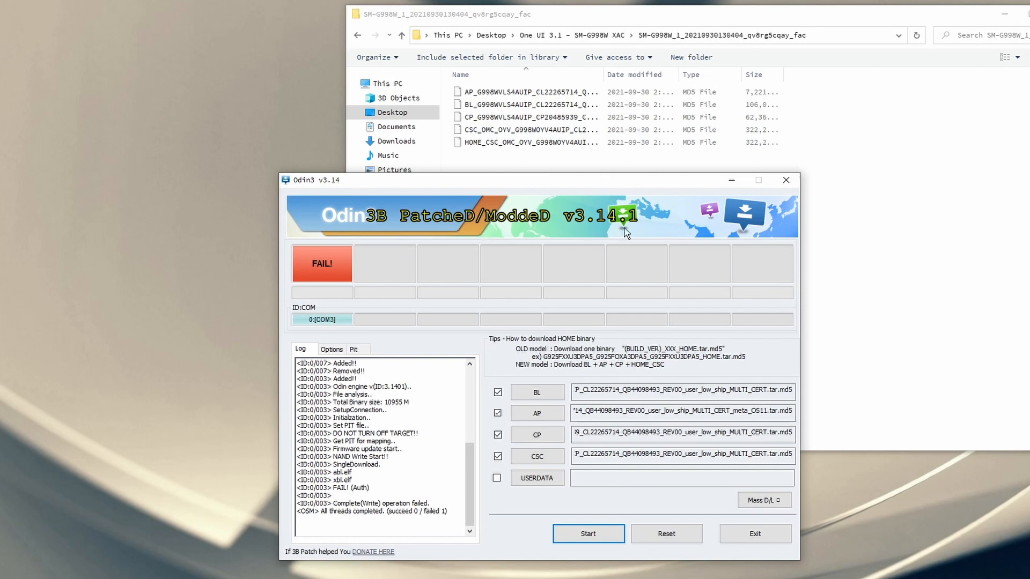
mouse_move(674, 228)
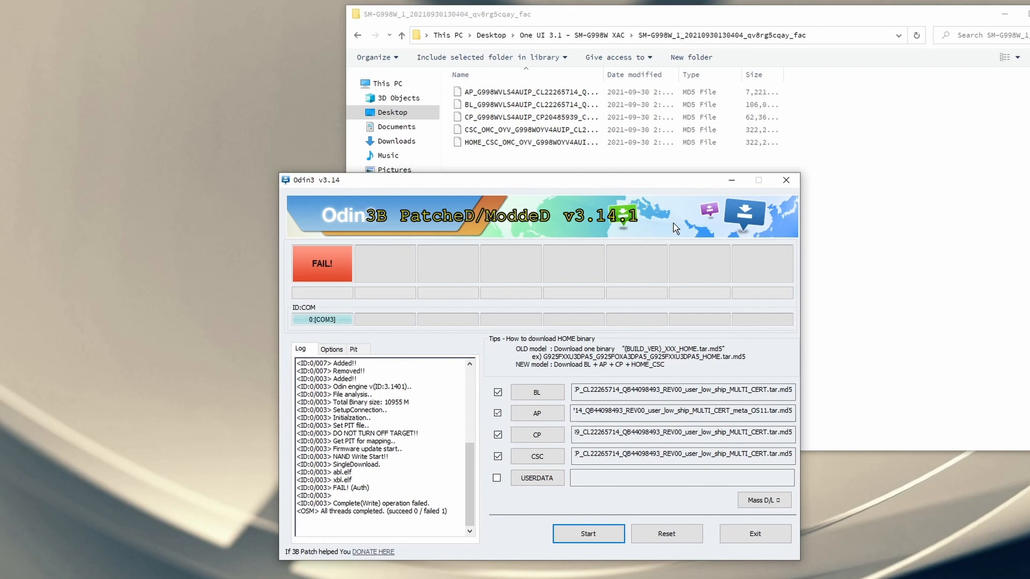
mouse_move(646, 227)
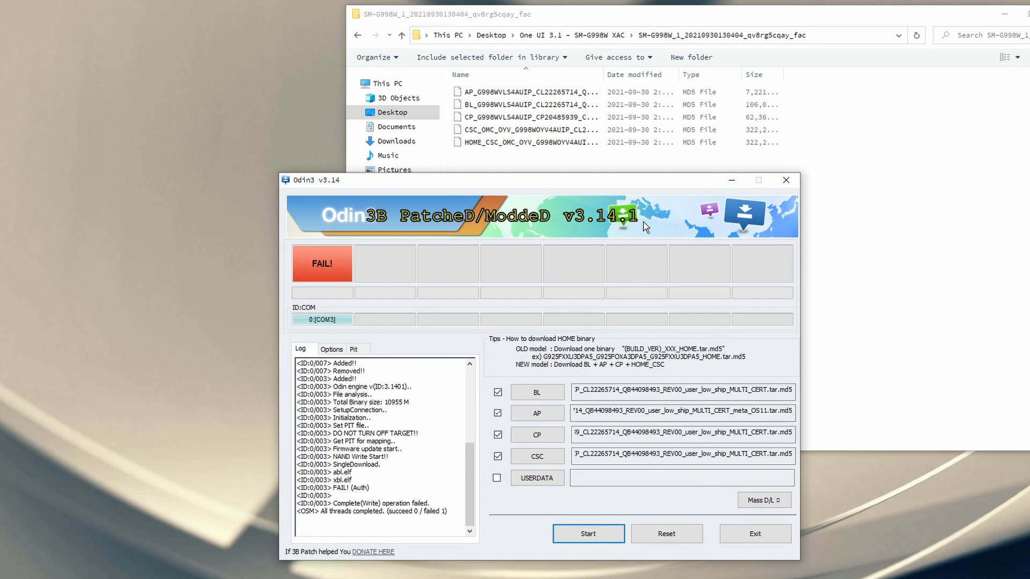
mouse_move(646, 334)
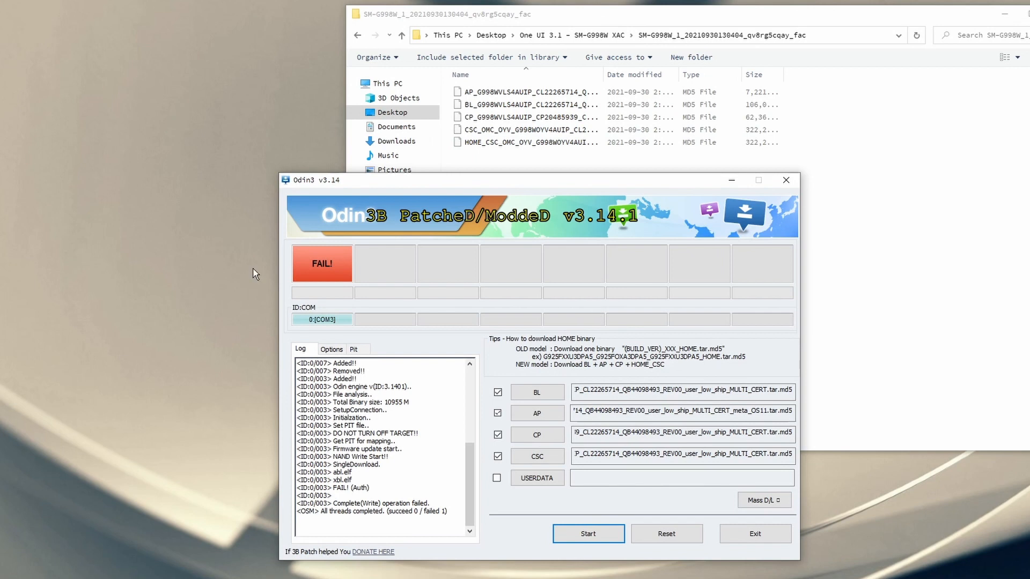
mouse_move(628, 283)
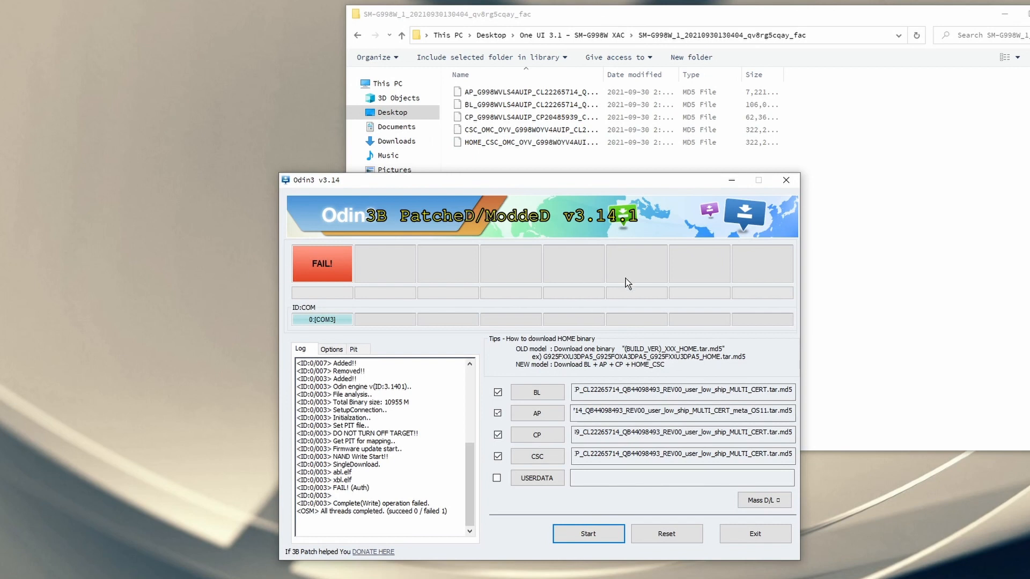
mouse_move(369, 267)
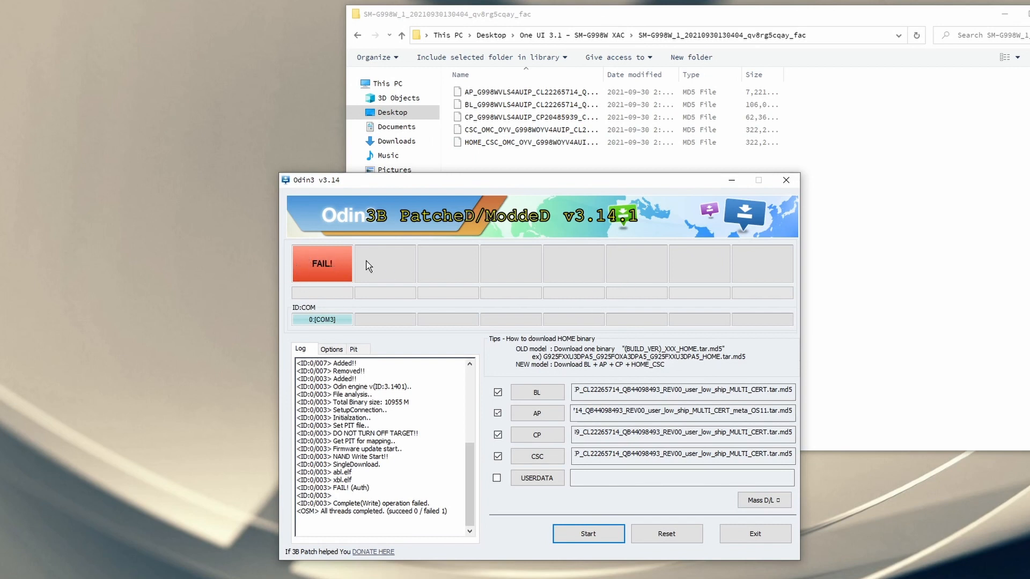
mouse_move(704, 313)
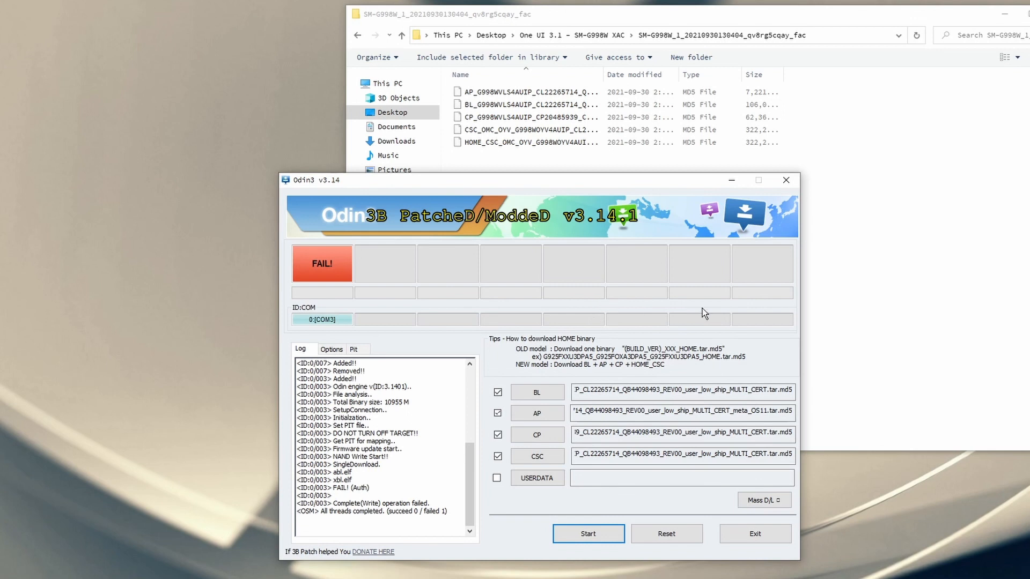
mouse_move(482, 335)
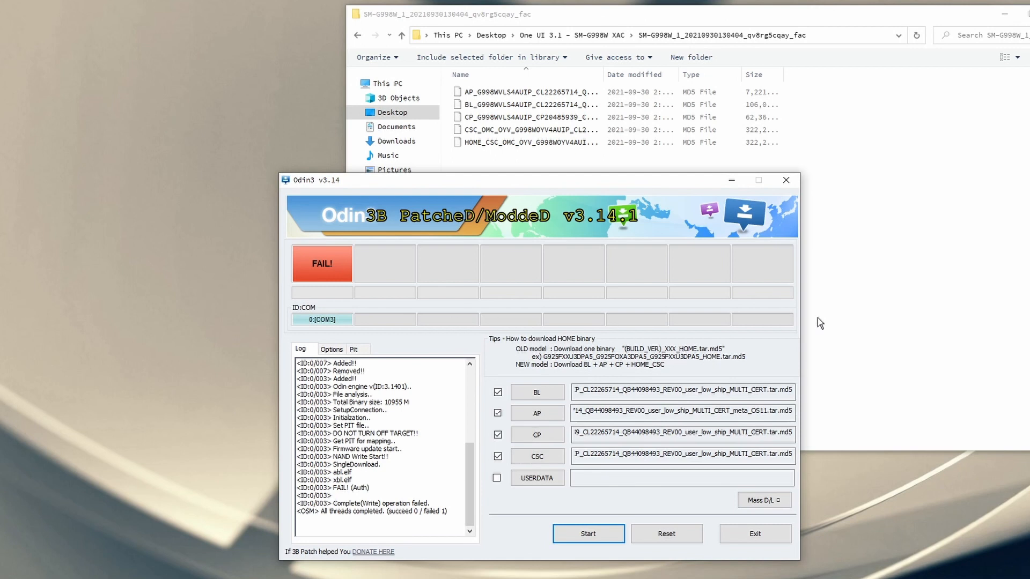
mouse_move(804, 374)
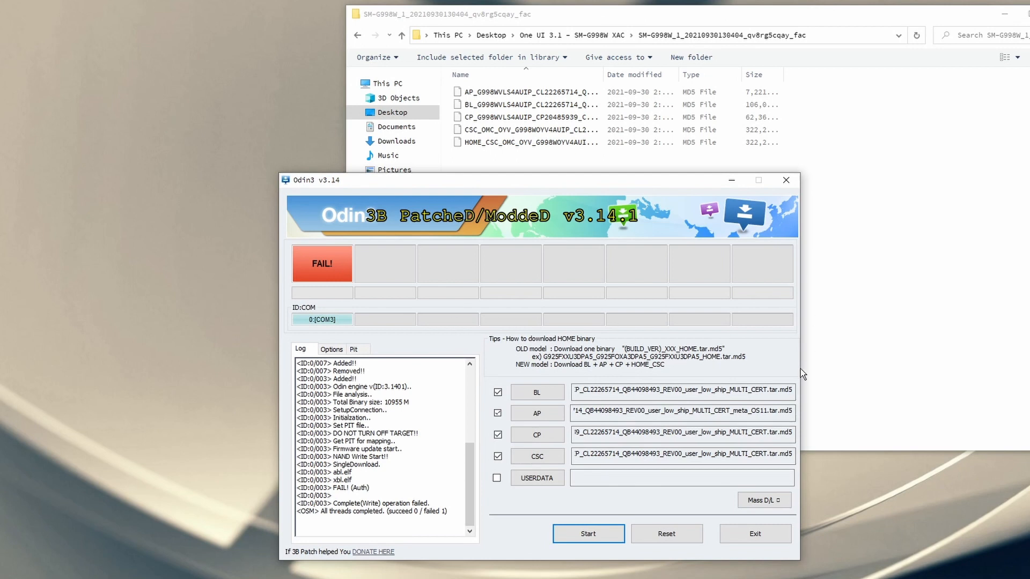
mouse_move(722, 365)
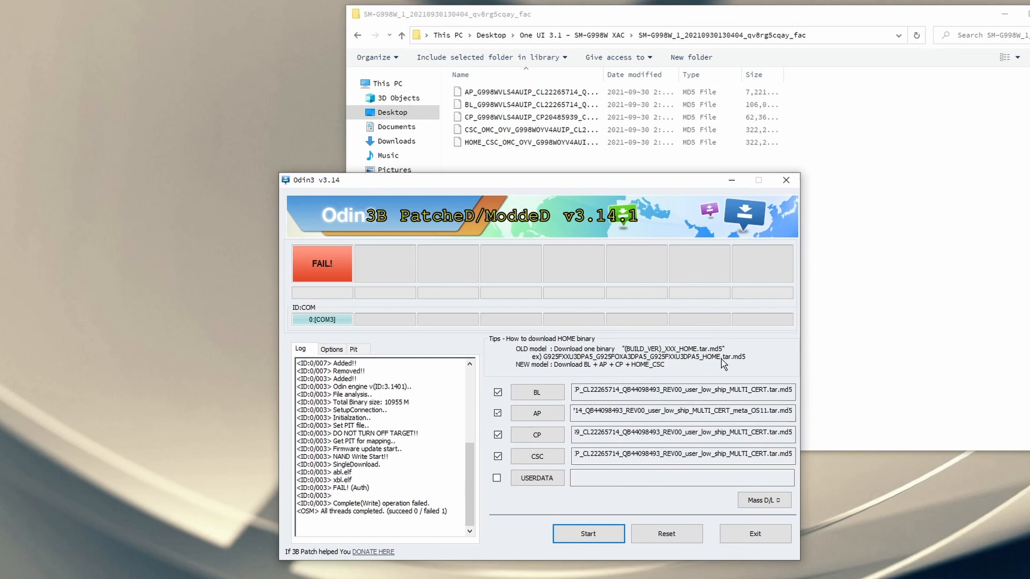
mouse_move(672, 368)
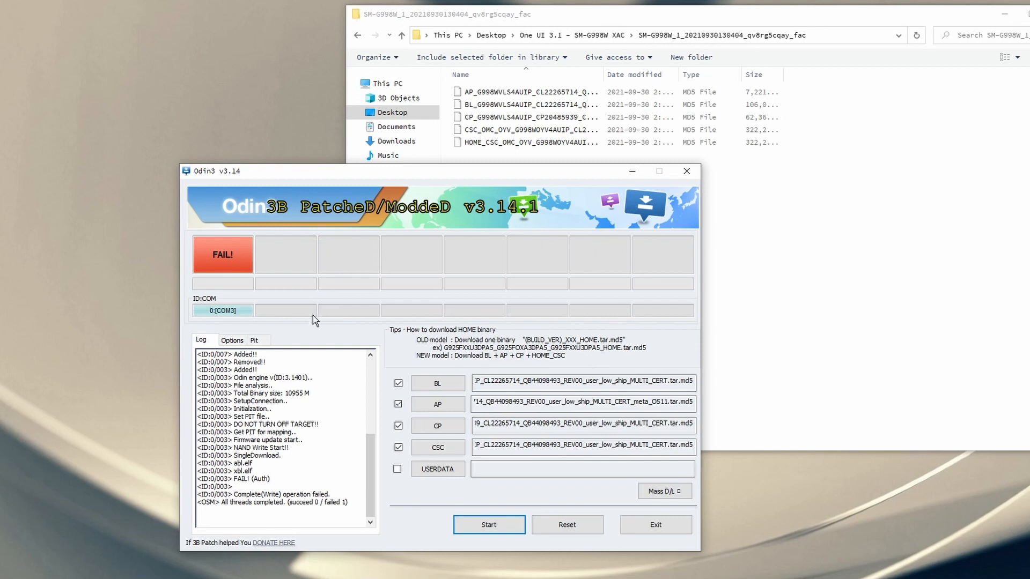
mouse_move(460, 394)
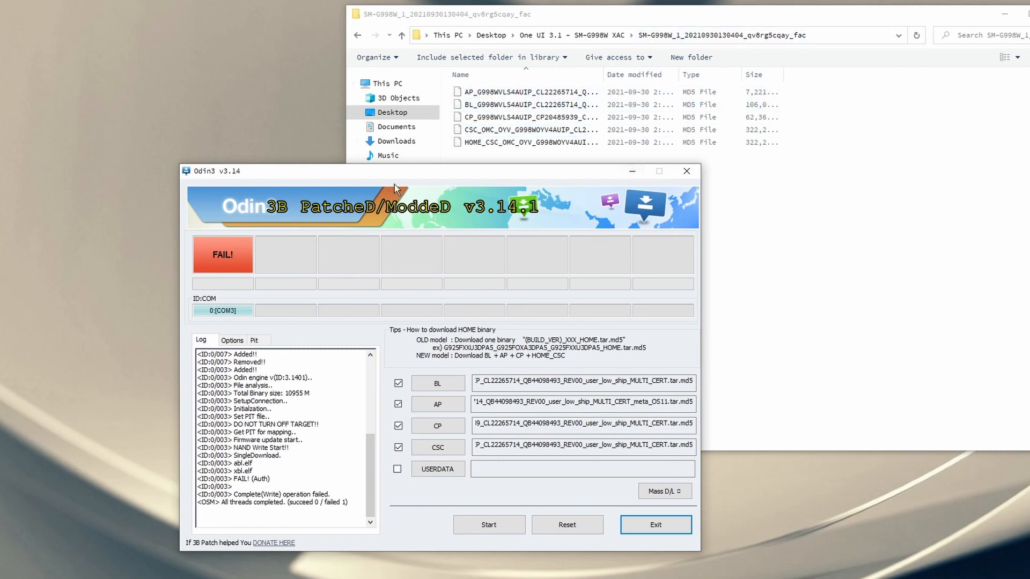
mouse_move(206, 180)
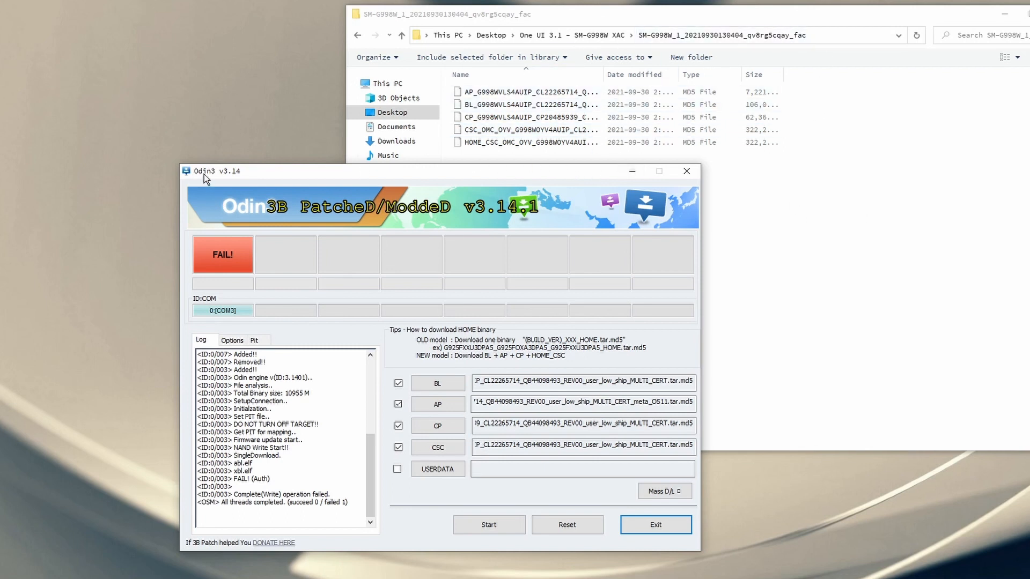
mouse_move(256, 182)
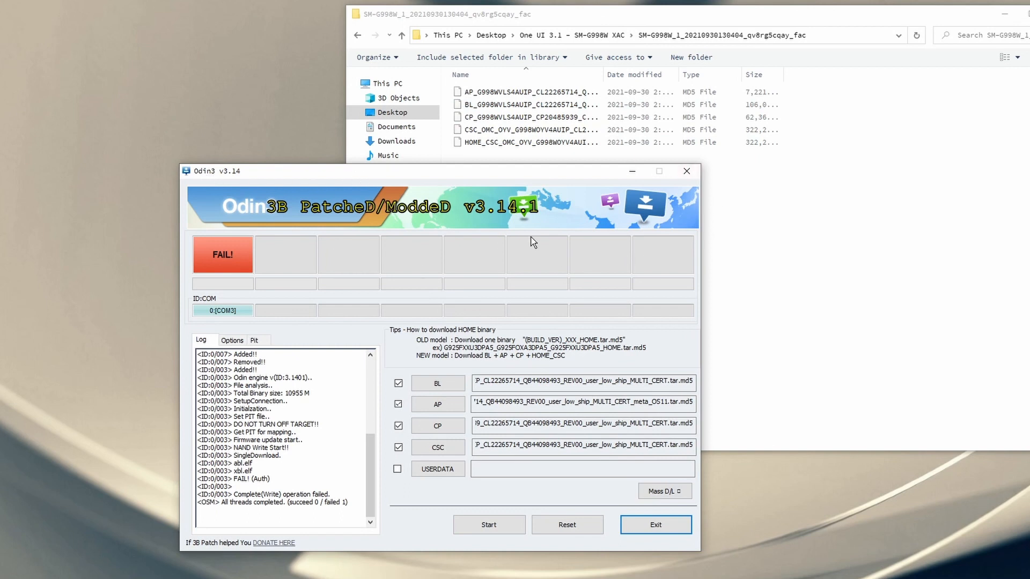
mouse_move(737, 252)
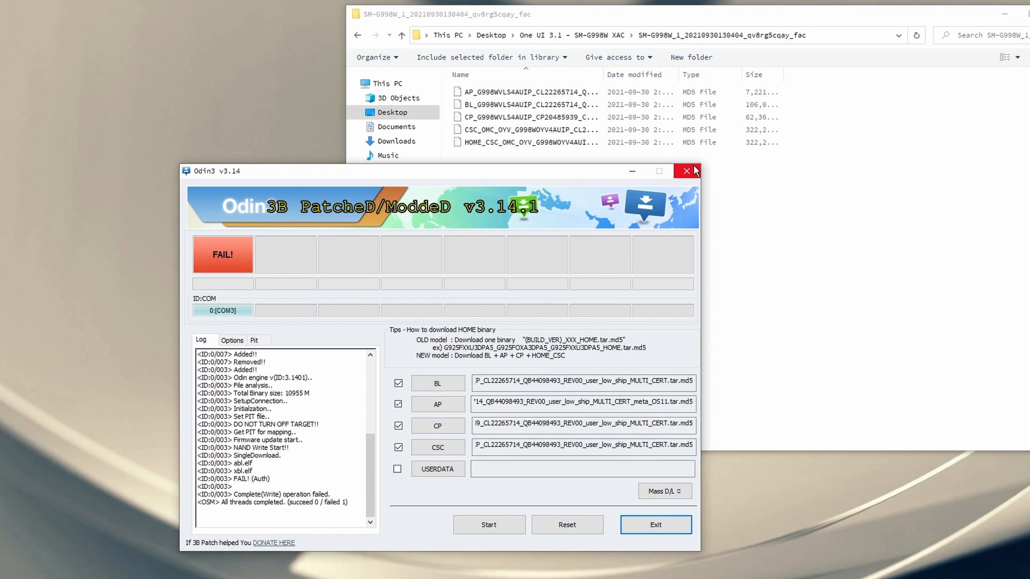
Close Odin3 after the FAIL! (Auth) flash result
click(687, 171)
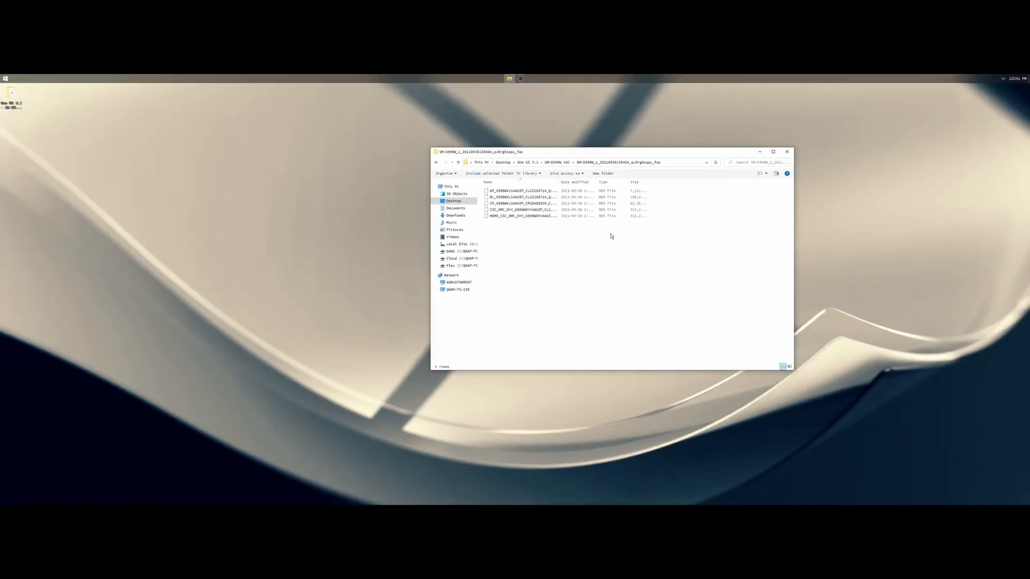
mouse_move(572, 259)
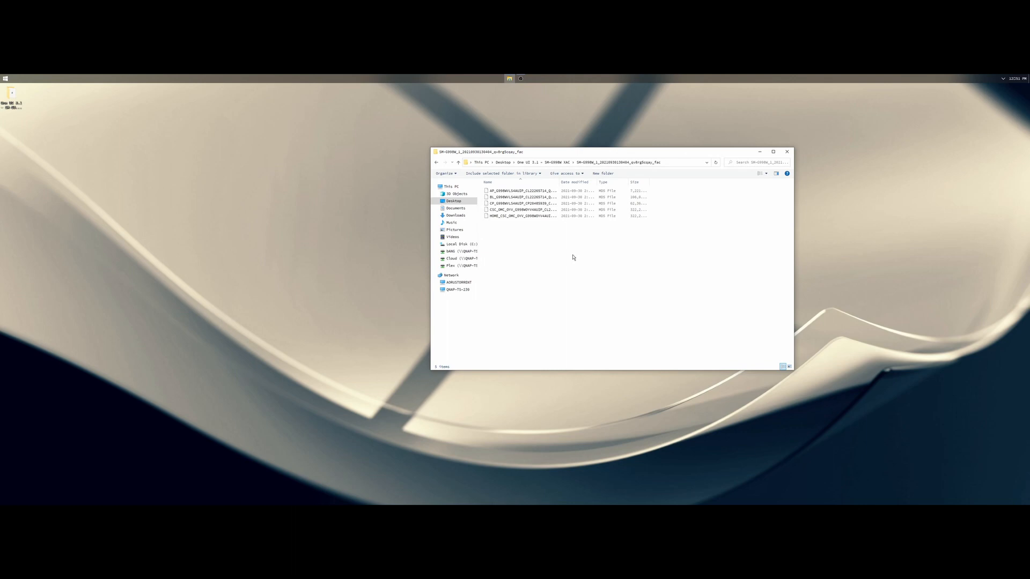
mouse_move(605, 252)
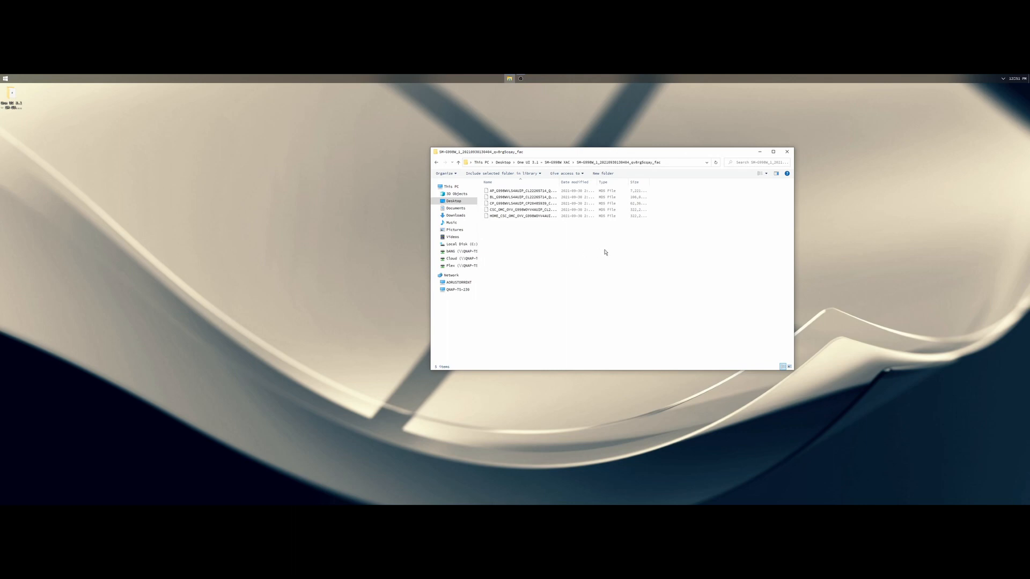